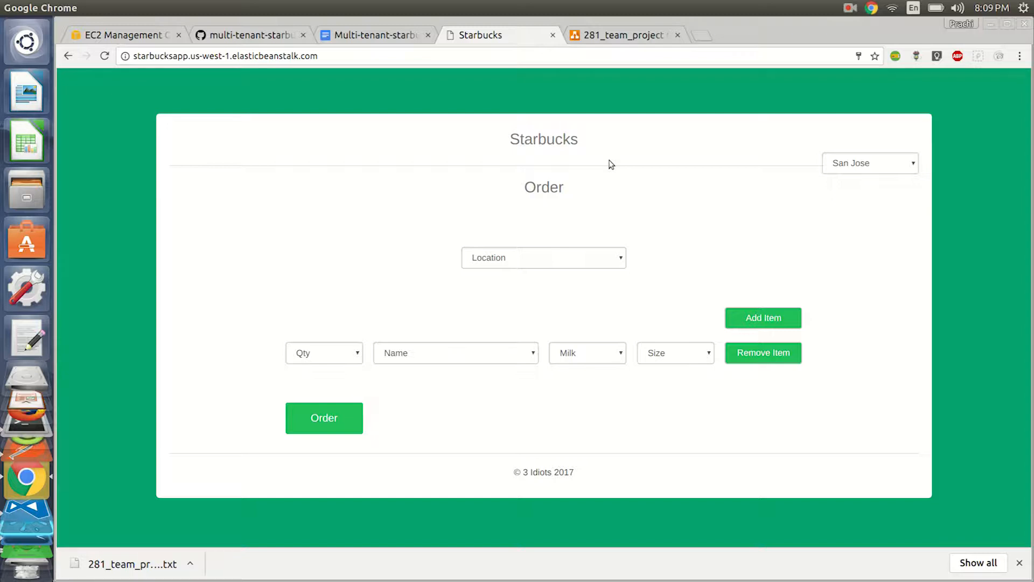
Set the store to San Francisco and the order type to Take out
click(869, 163)
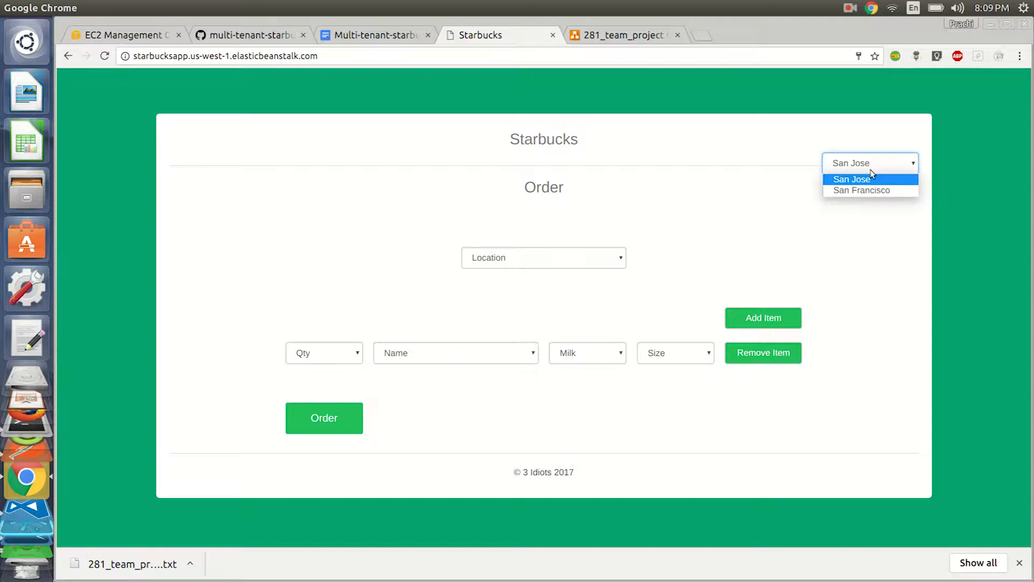
click(862, 189)
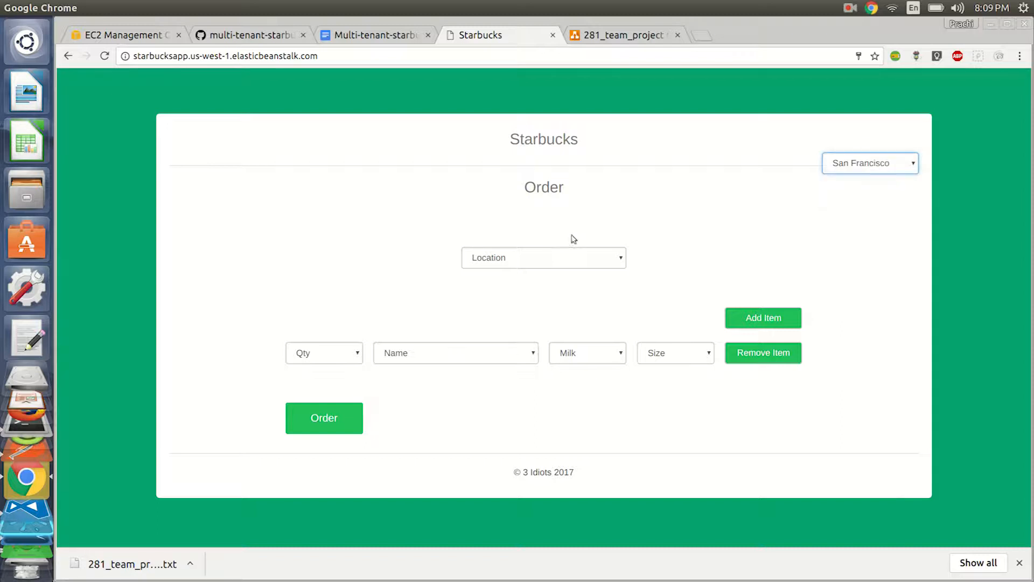
click(543, 257)
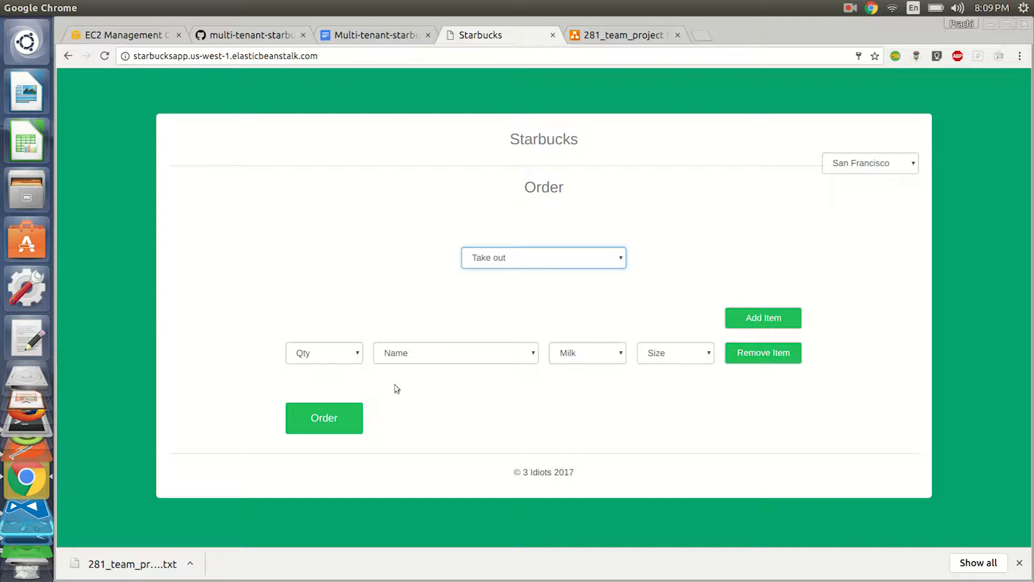
Fill the first row with one small whole-milk Latte
click(323, 352)
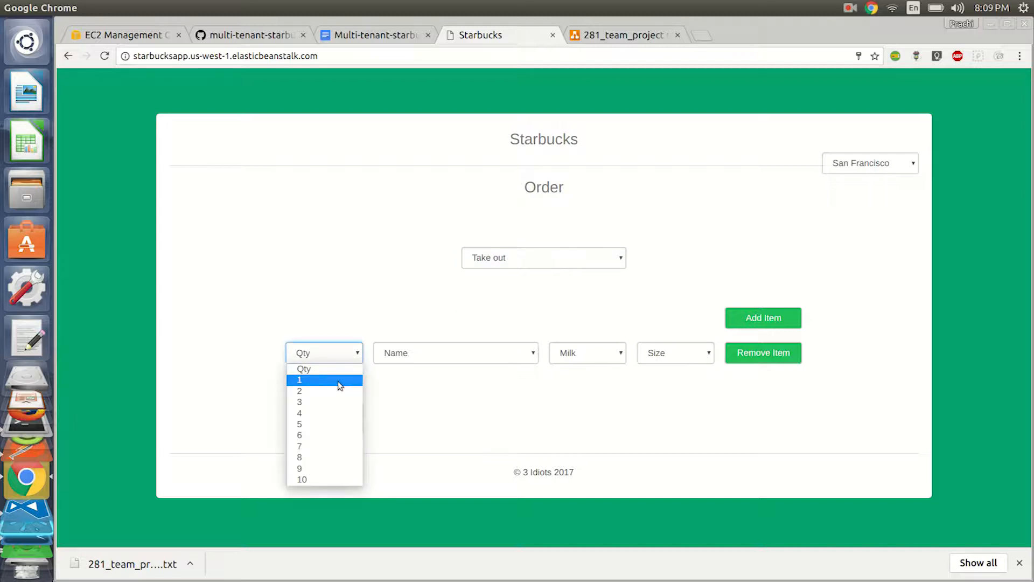
click(298, 379)
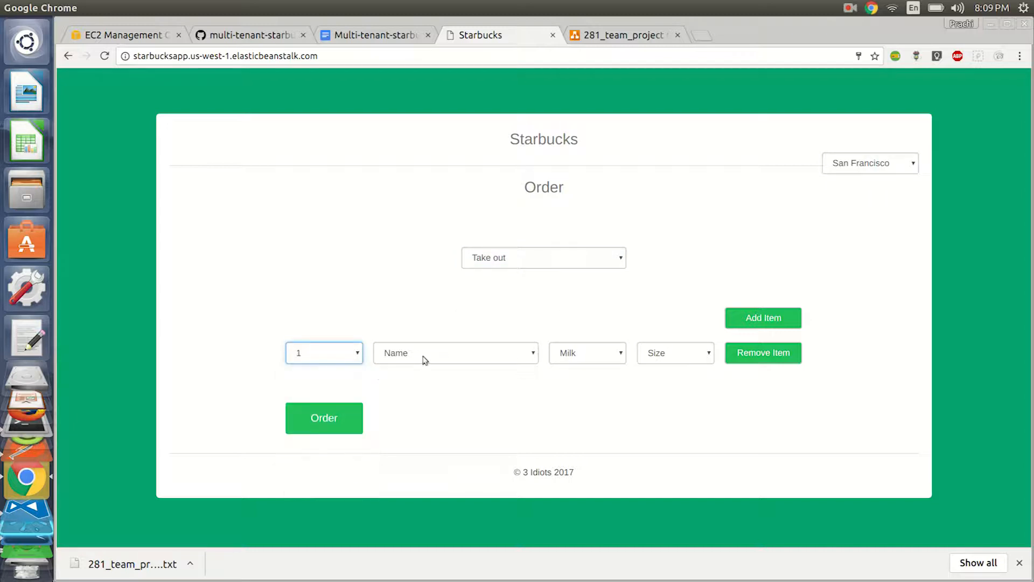
click(454, 353)
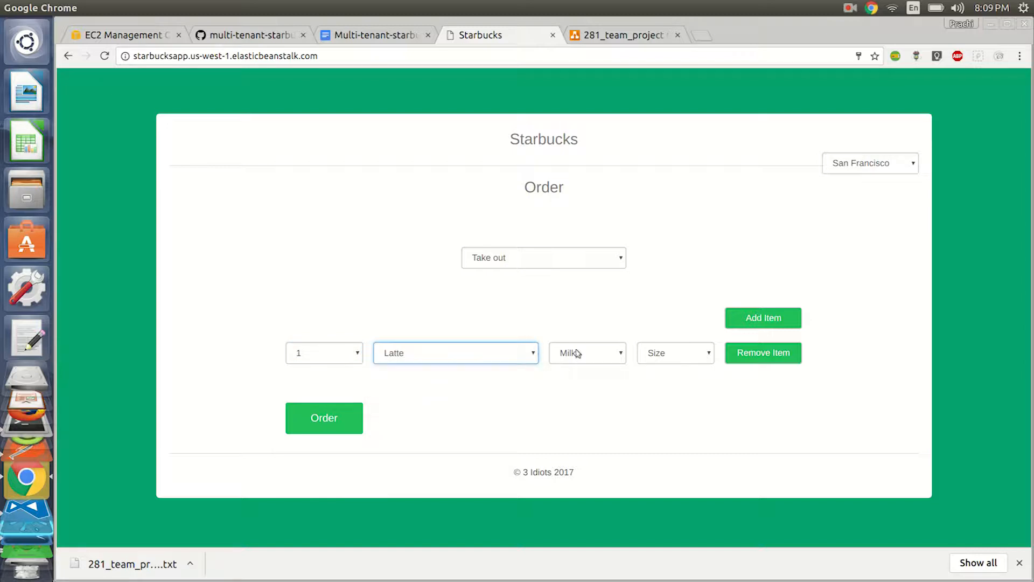
click(675, 353)
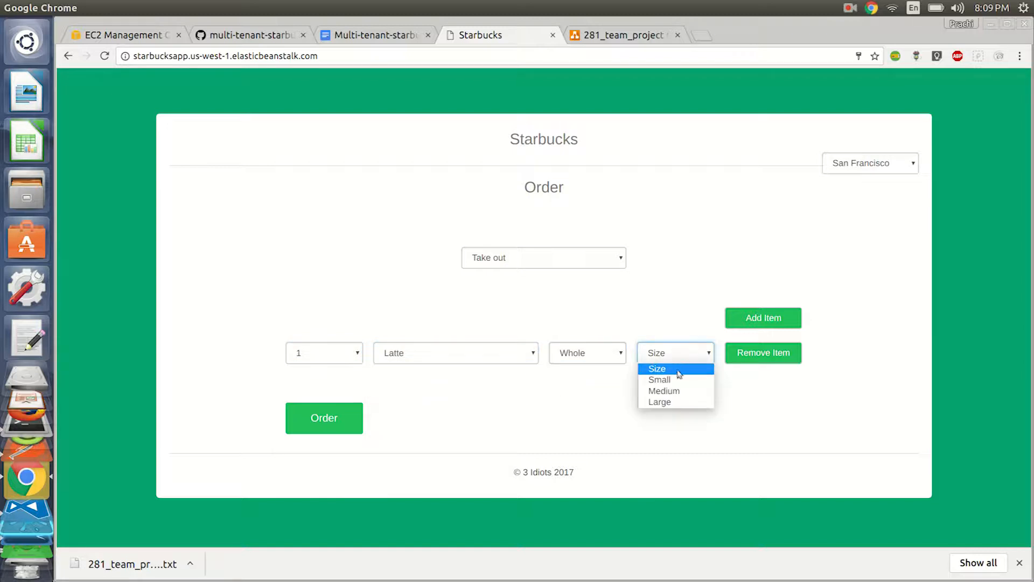
click(659, 379)
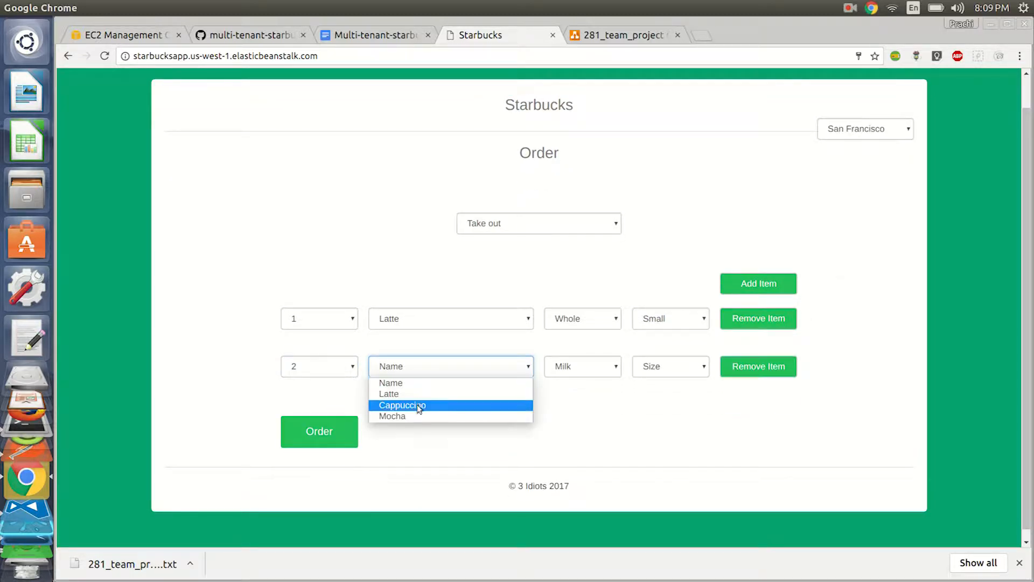
Make the second row small Cappuccinos, place the order and select the new Order ID
click(402, 405)
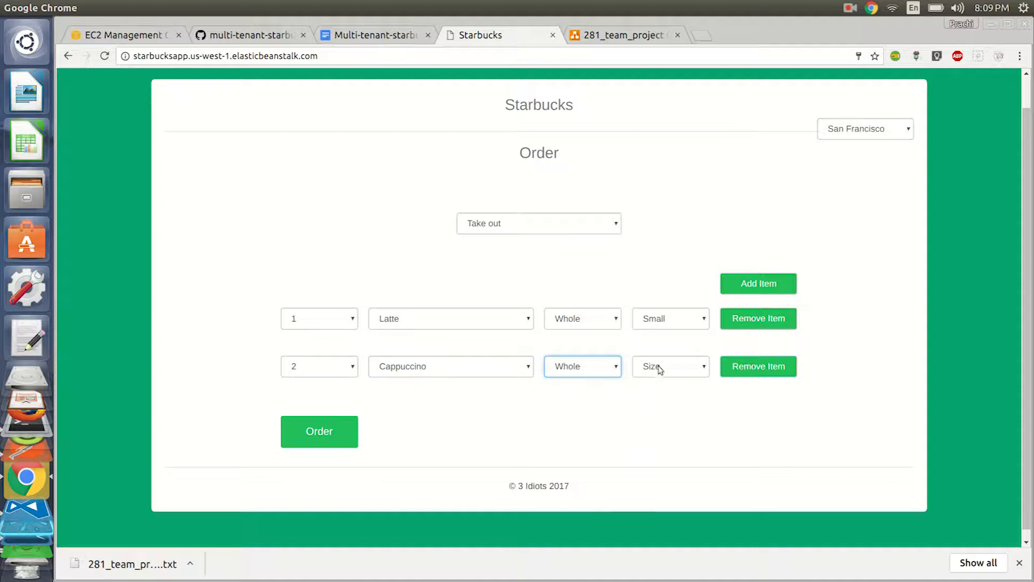
click(670, 366)
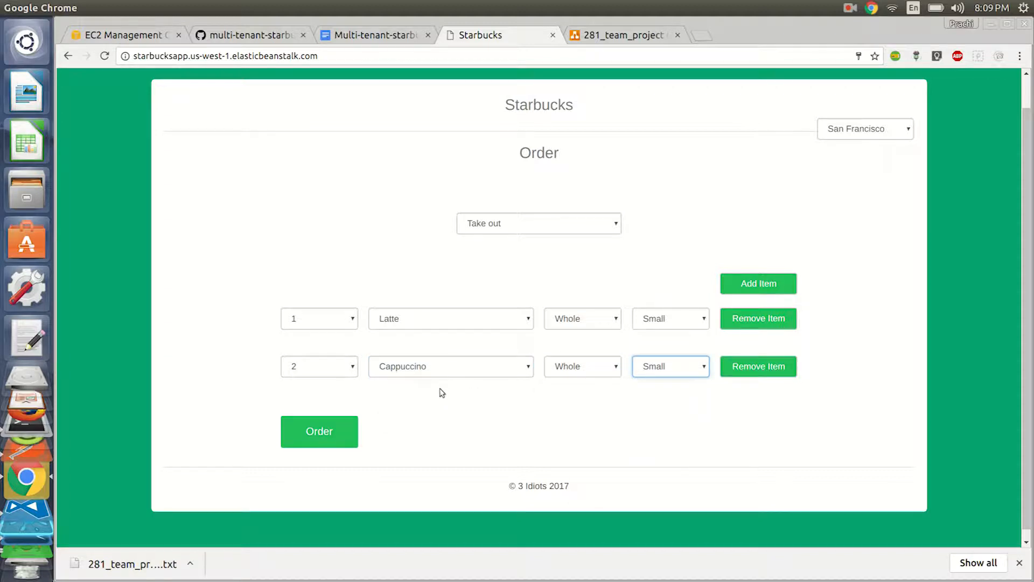
click(318, 431)
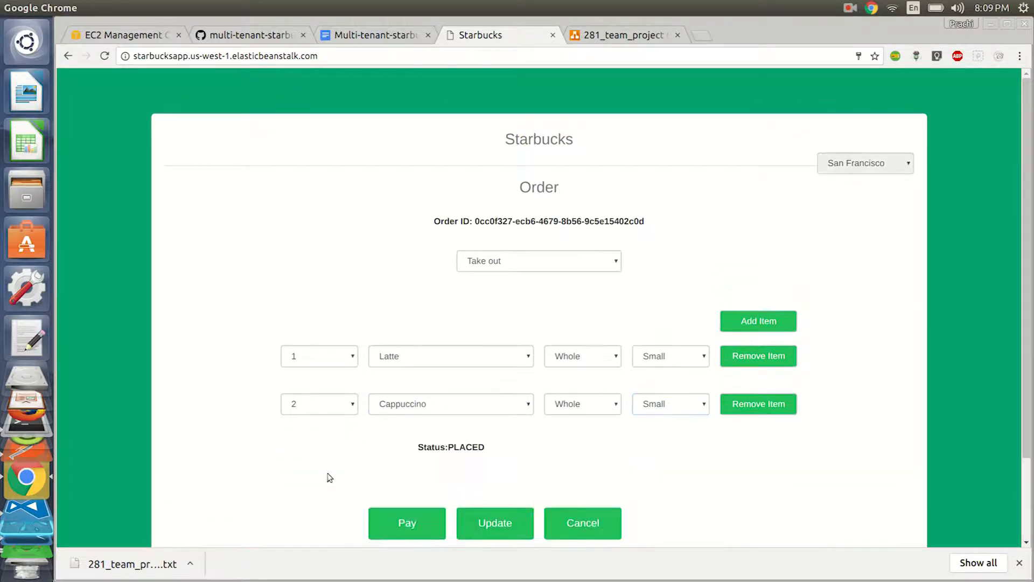
click(494, 522)
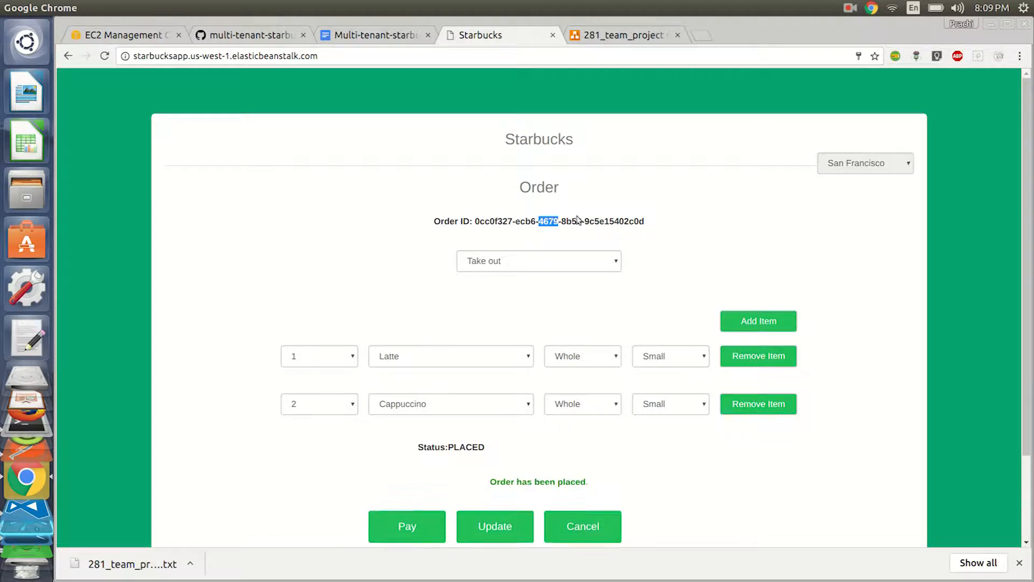
drag(540, 221, 644, 221)
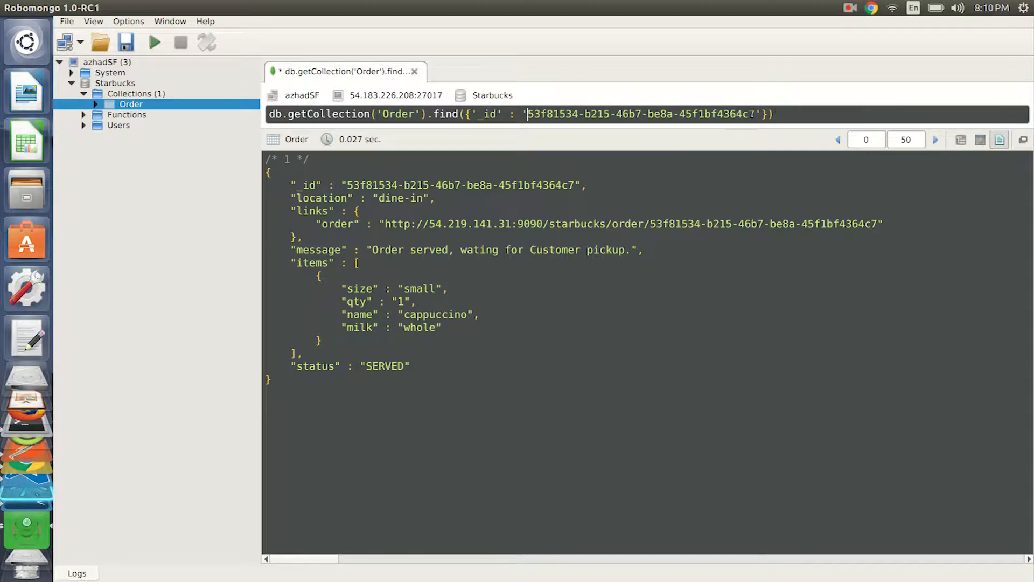
Run the find query with the new order ID 0cc0f327-ecb6-4679-8b56-9c5e15402c0d
drag(528, 113, 762, 113)
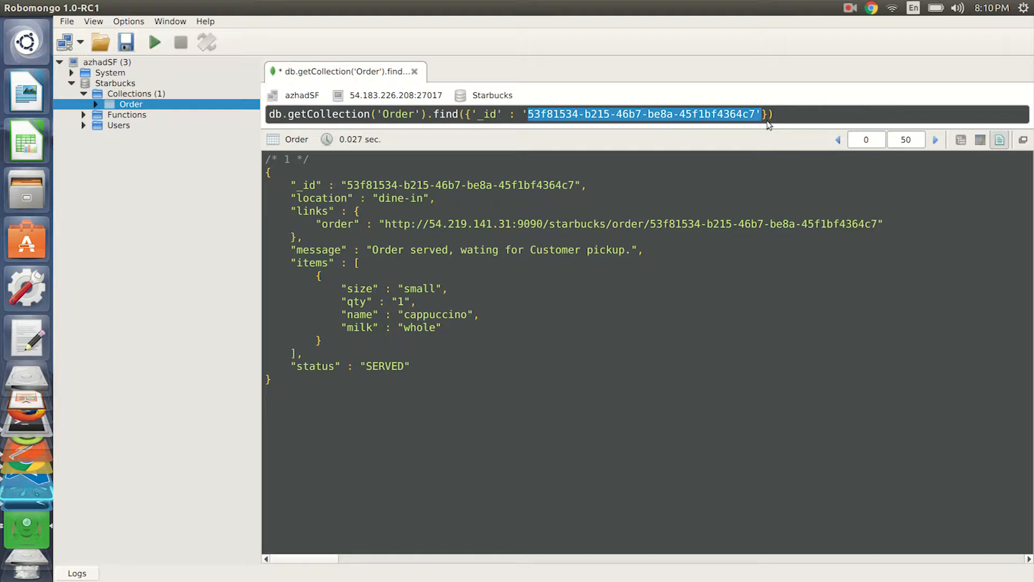
text(0cc0f327-ecb6-4679-8b56-9c5e15402c0d)
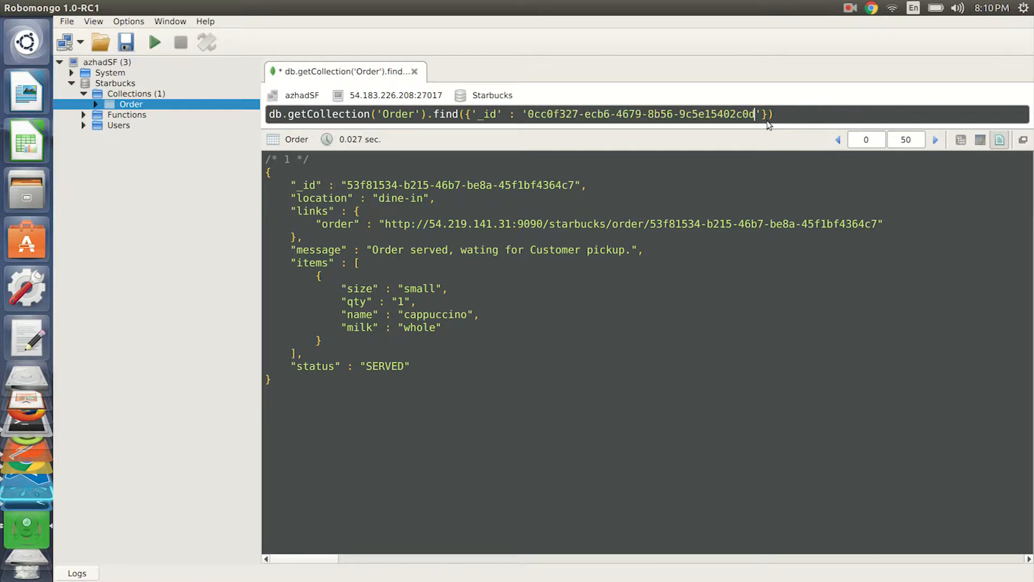
click(154, 42)
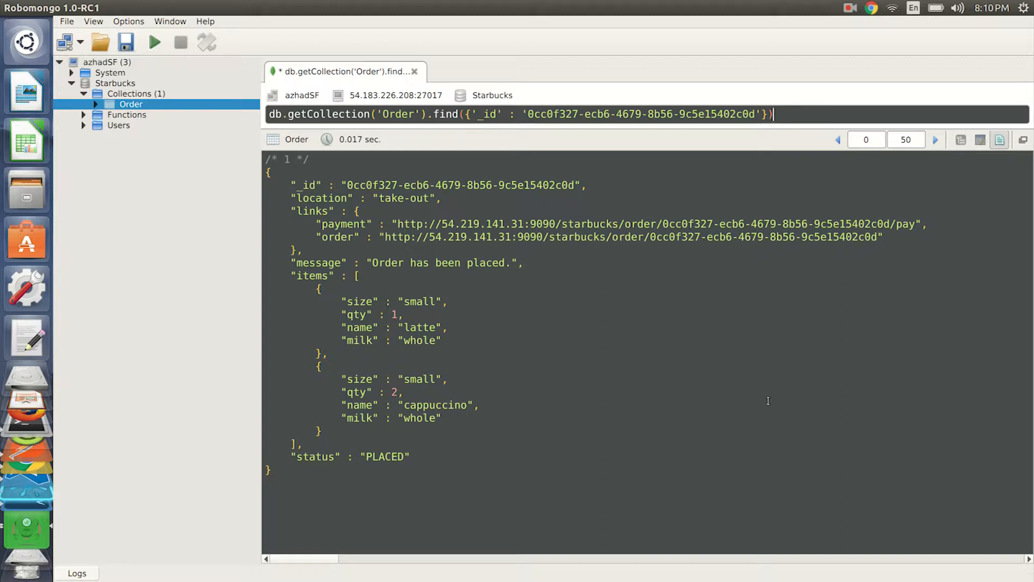
mouse_move(767, 380)
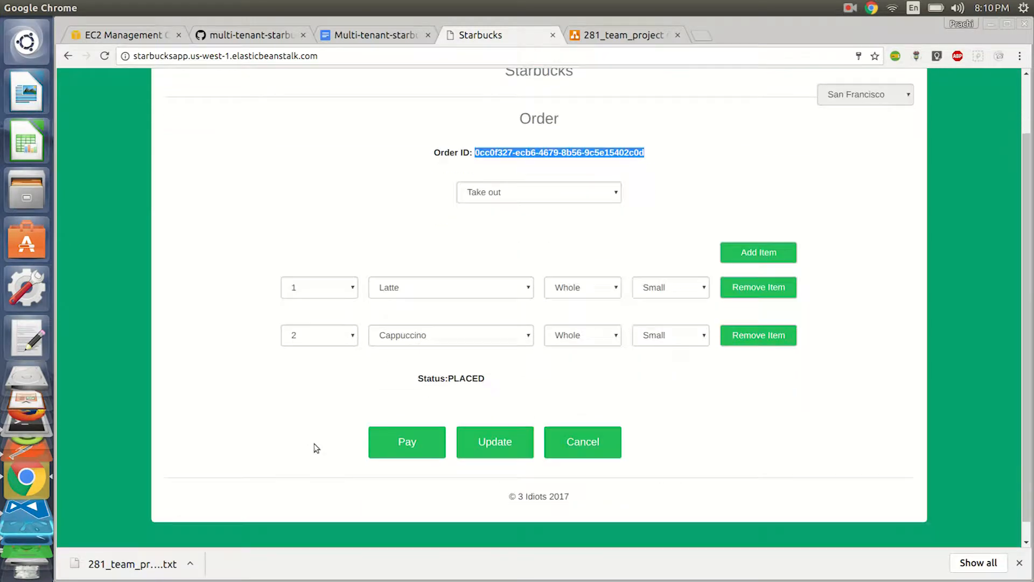
mouse_move(478, 387)
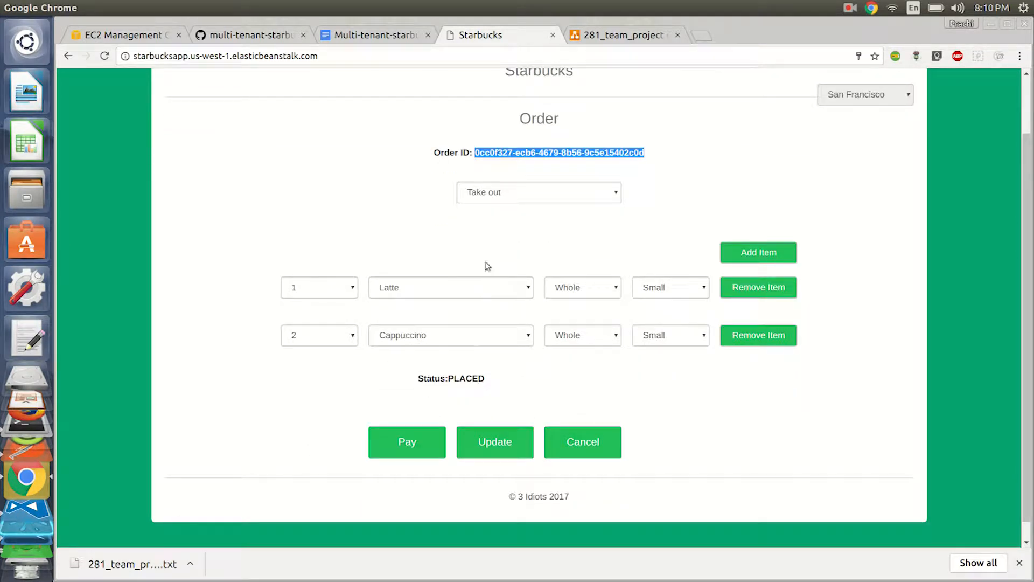
Change the second item to Mocha and update the placed order
click(451, 335)
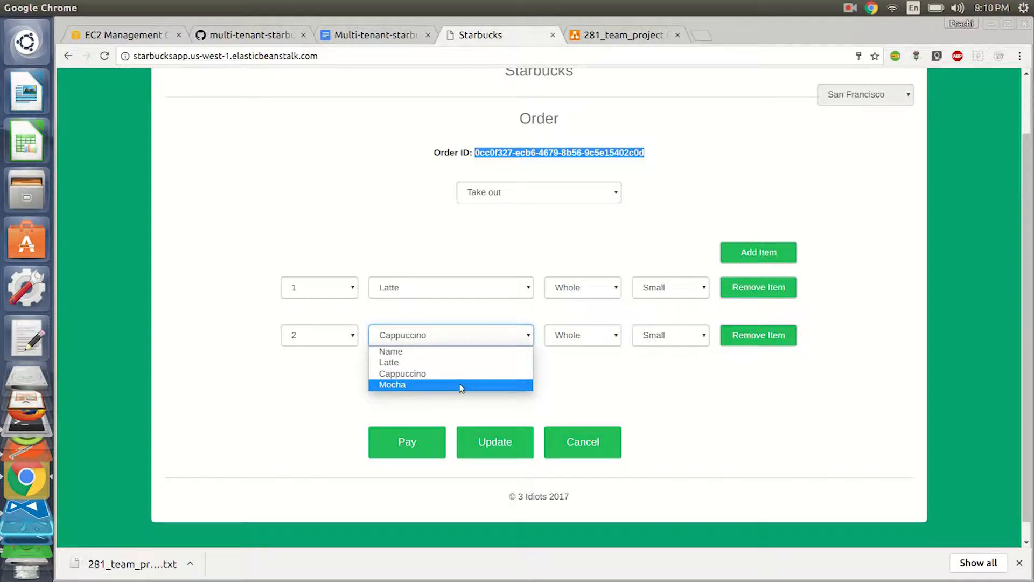
click(392, 385)
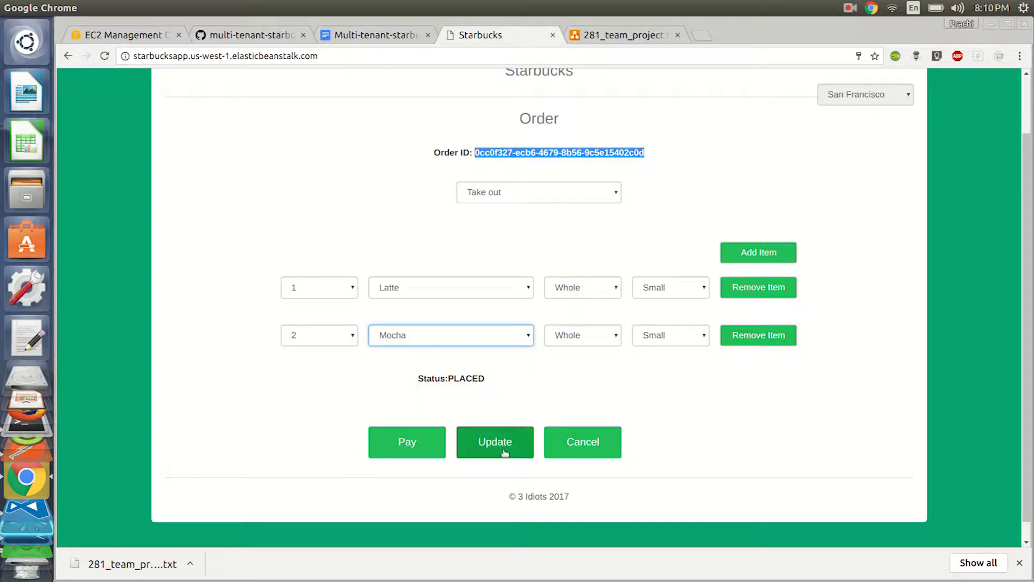
click(494, 441)
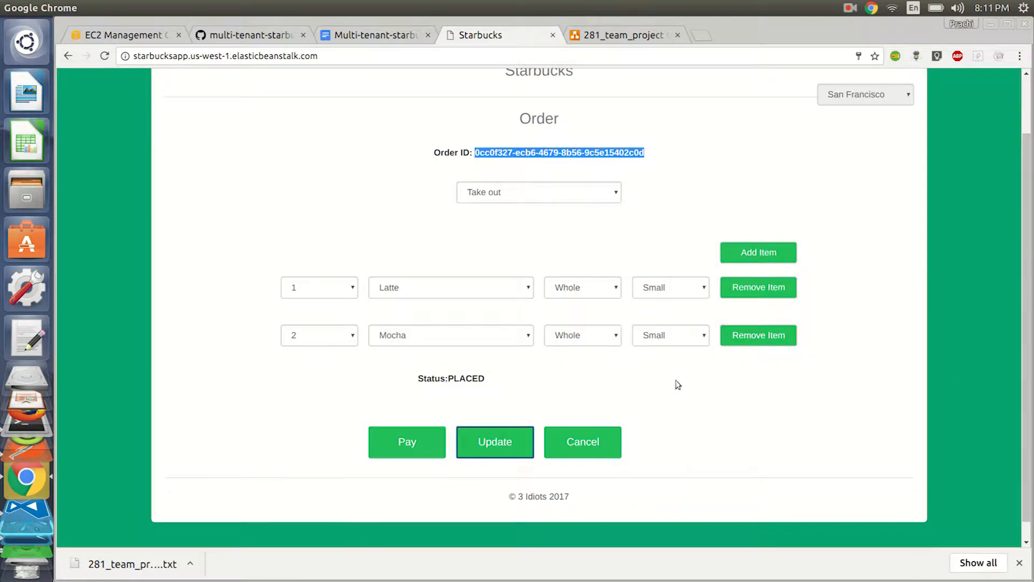
mouse_move(583, 441)
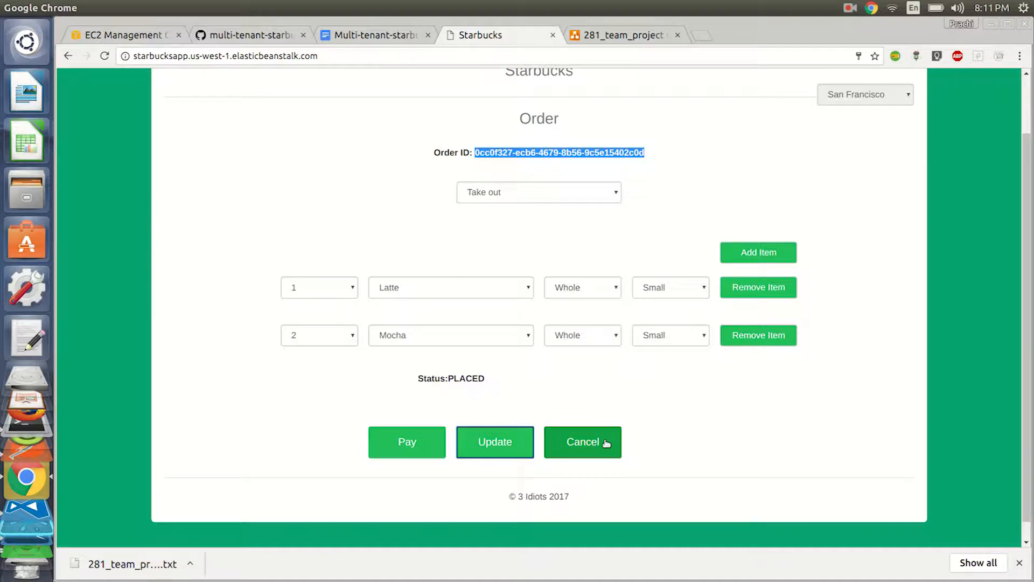
Cancel the placed order and rerun the Robomongo lookup to get zero records
click(582, 442)
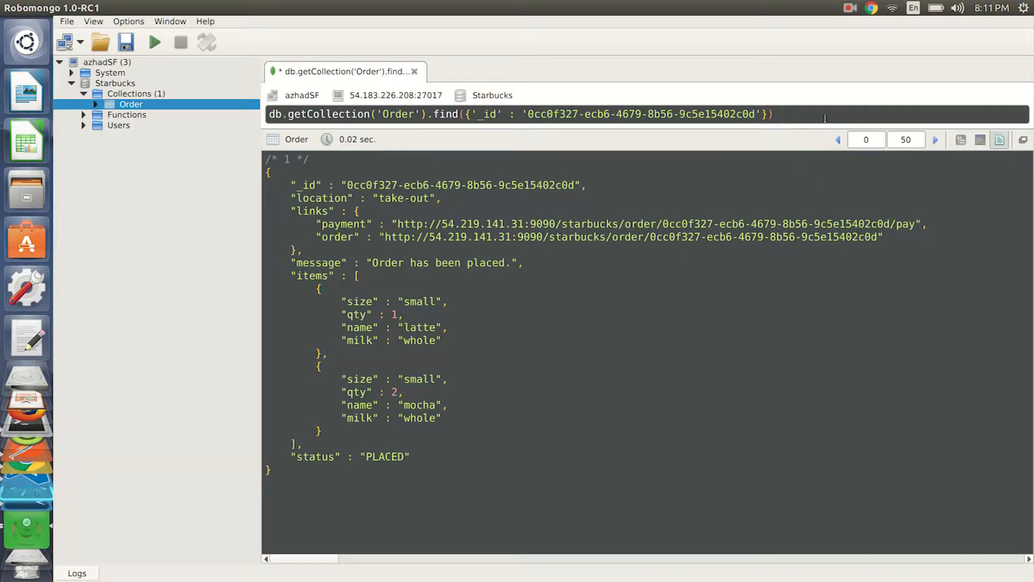
click(154, 42)
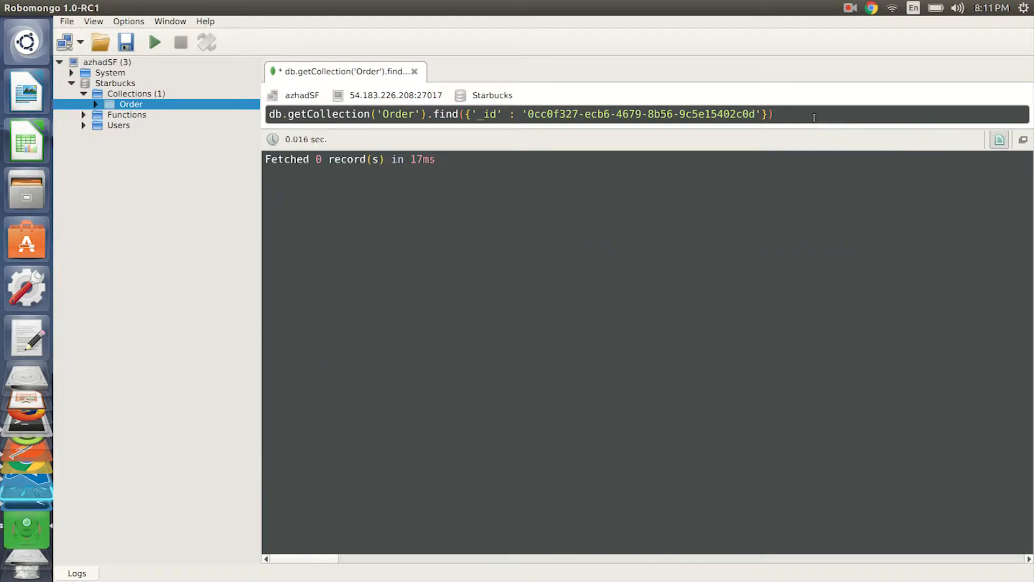
key(alt+Tab)
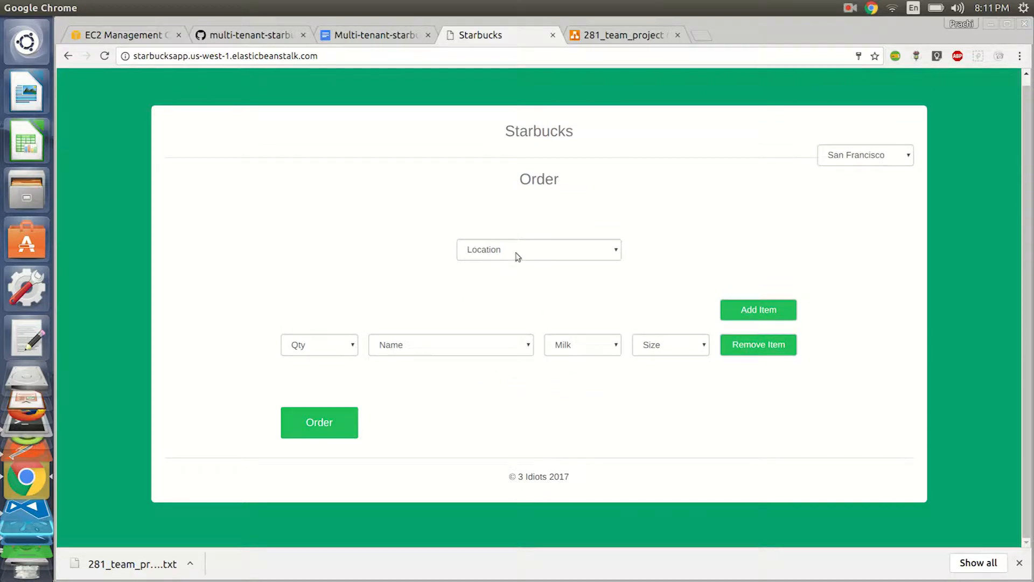
Set Take out with one Latte as the first item, then select the order ID in the query
click(539, 249)
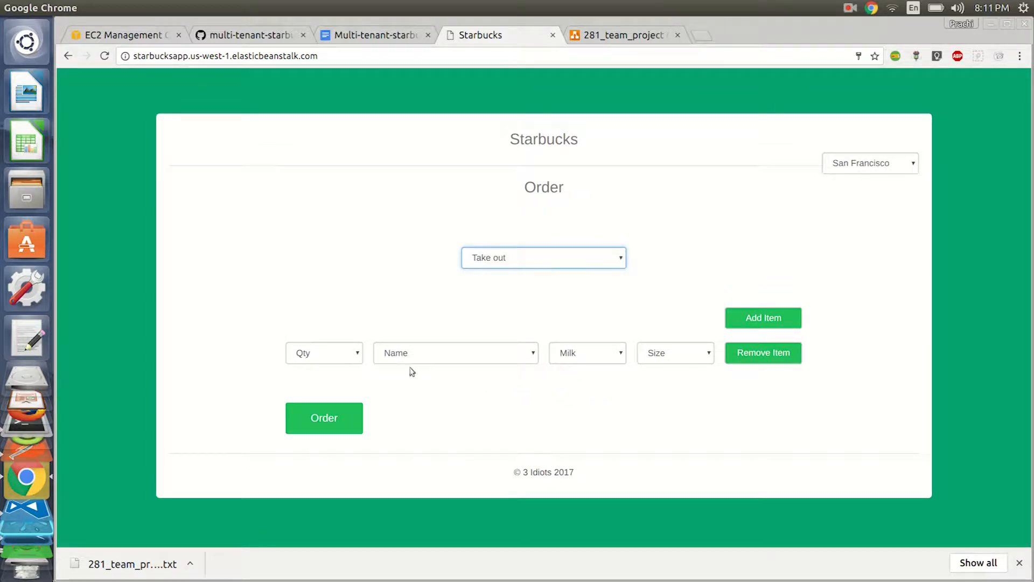
click(323, 352)
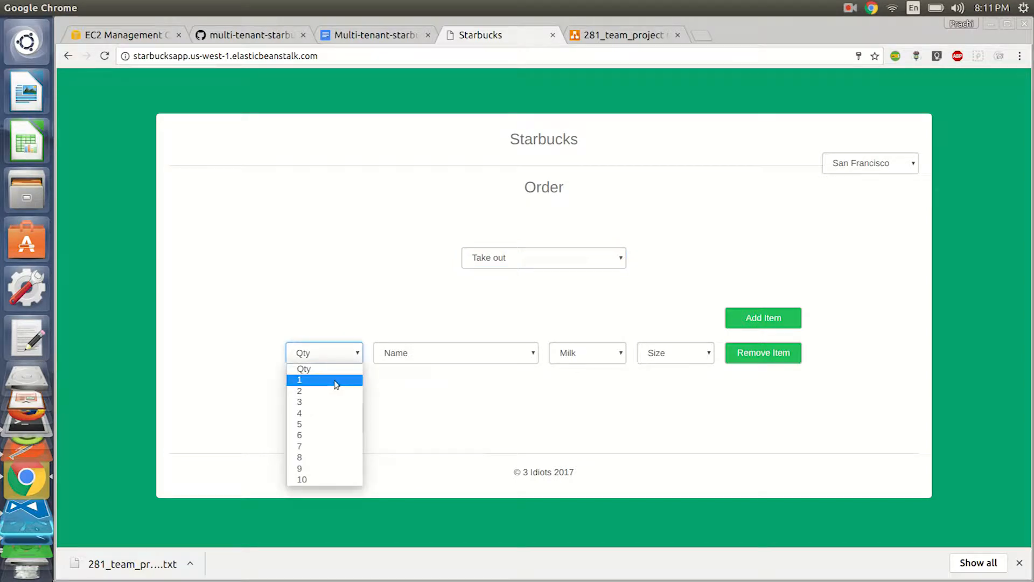
click(298, 380)
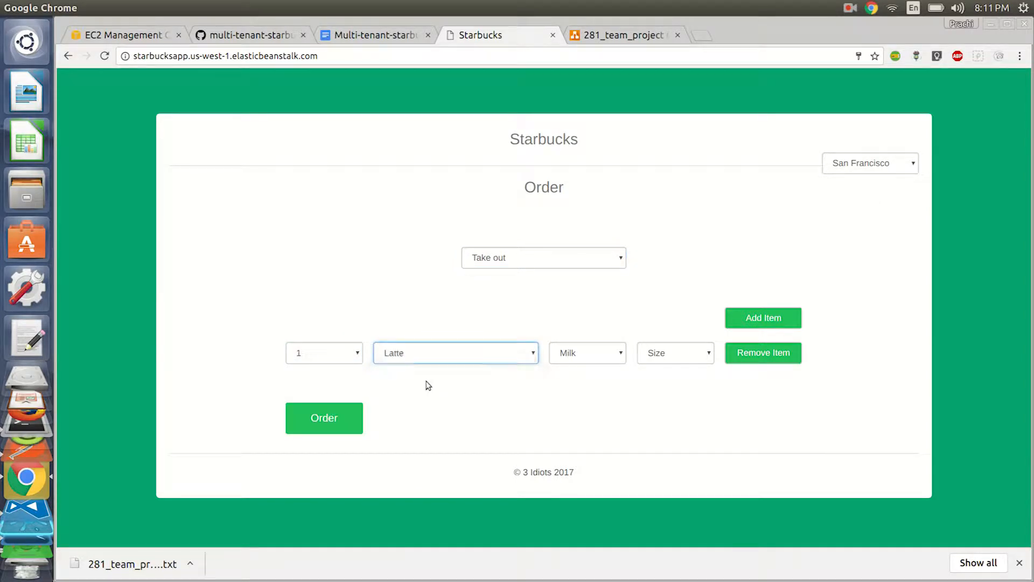
click(674, 353)
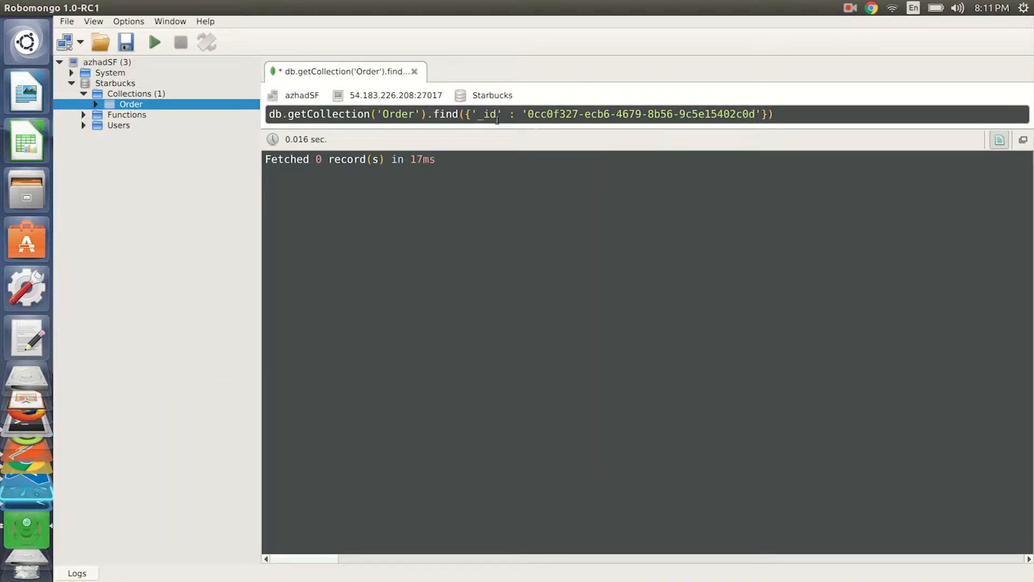
drag(529, 114, 754, 114)
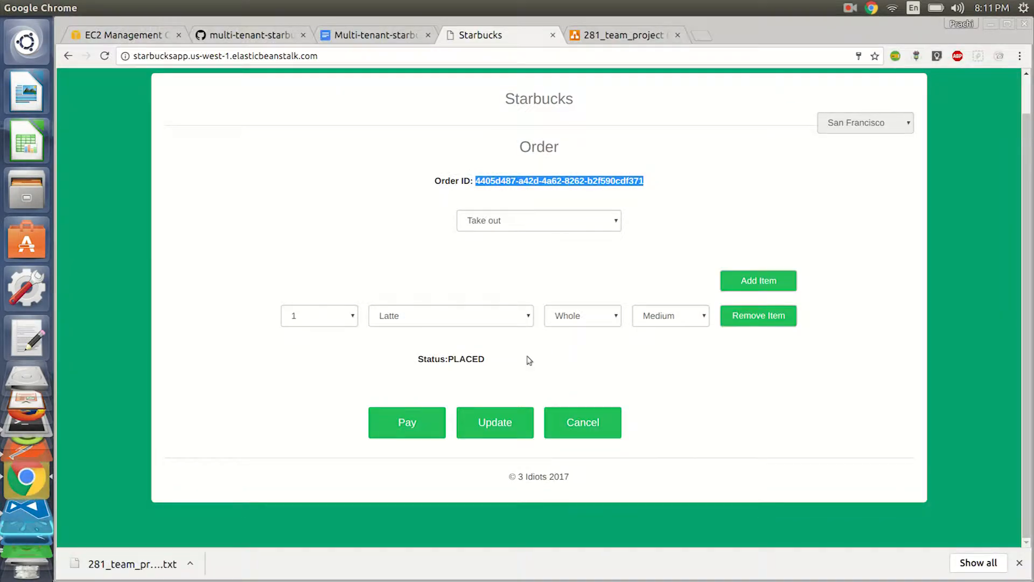
Pay for the latte order and refresh until its status reads SERVED
click(407, 422)
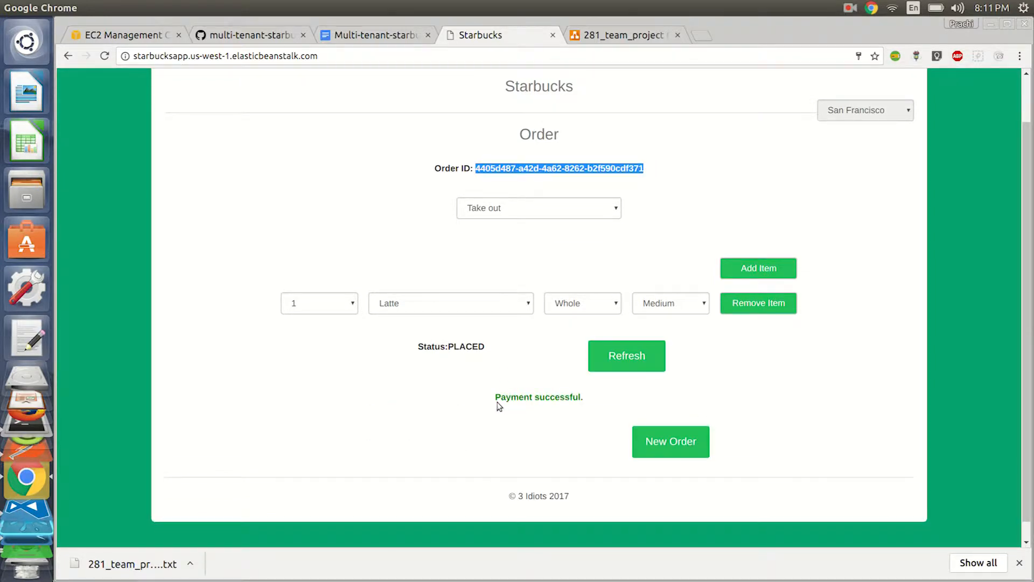
mouse_move(507, 378)
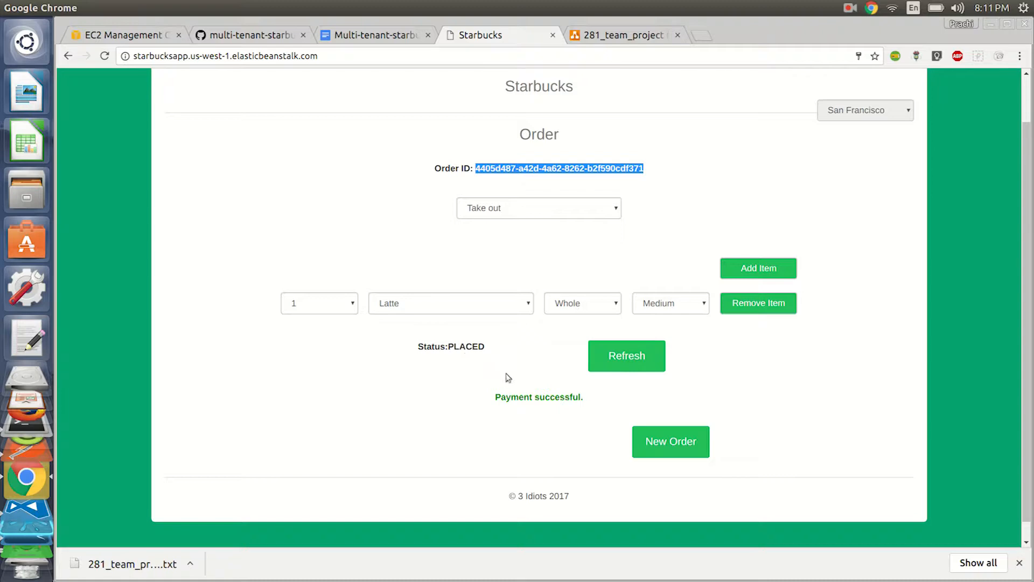
click(626, 355)
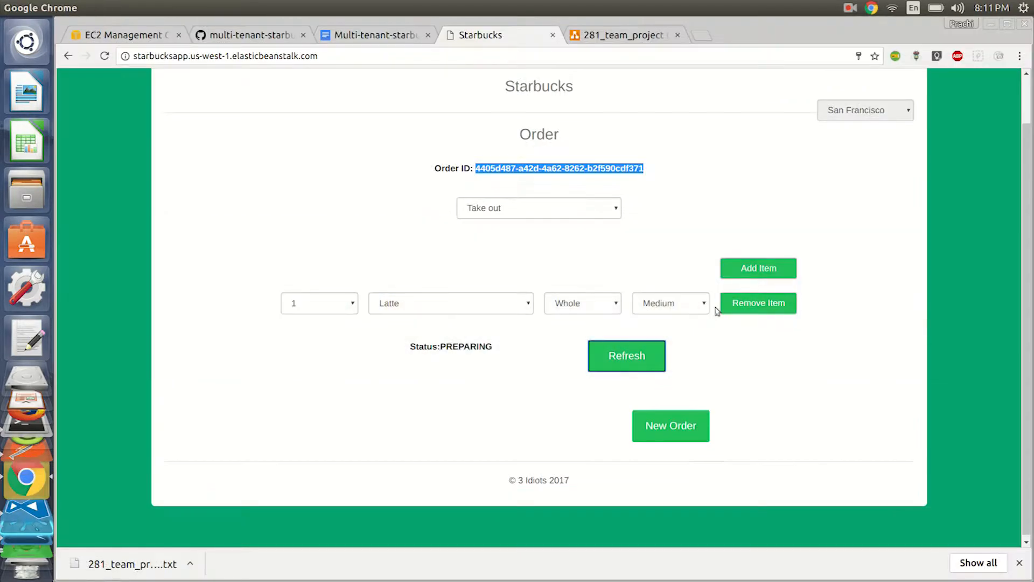
mouse_move(714, 342)
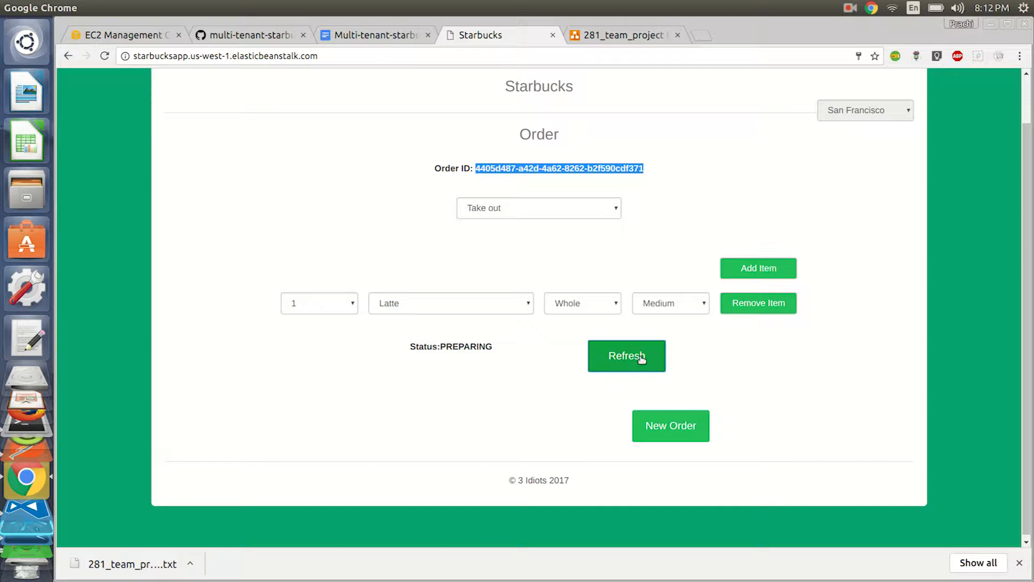
click(626, 356)
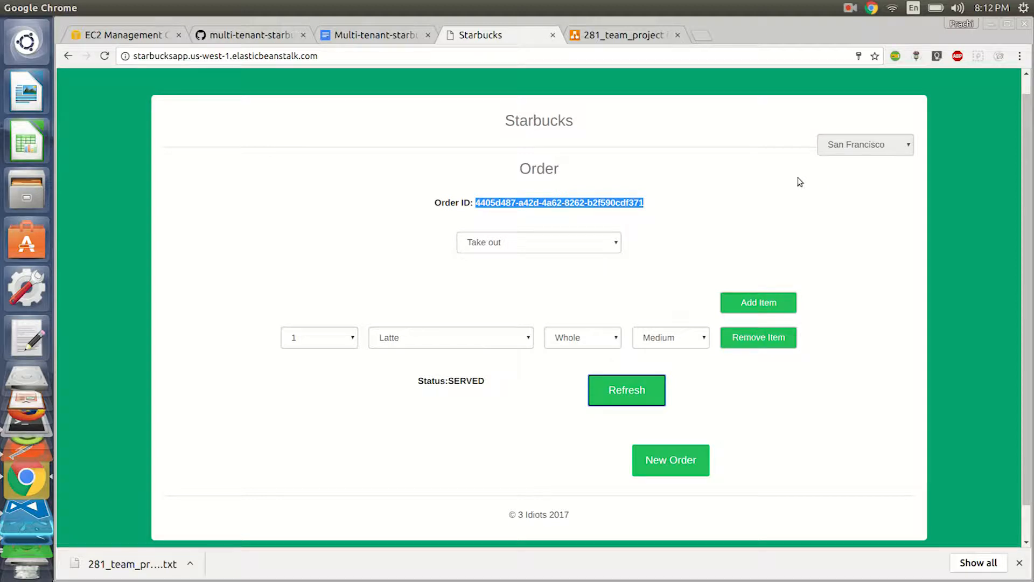
scroll(down, 3)
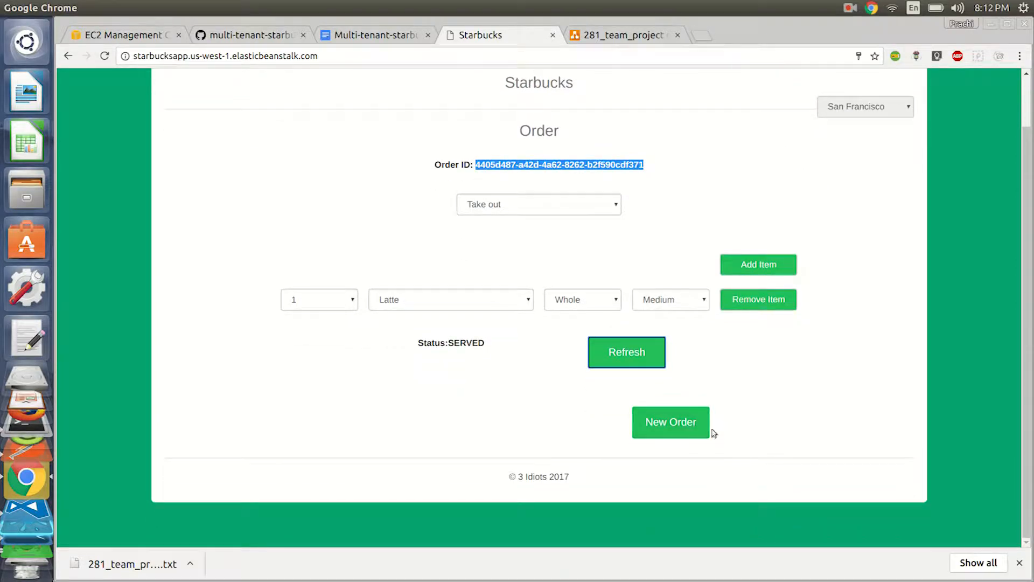
Start a new order at the San Jose store set to Dine-in
click(671, 422)
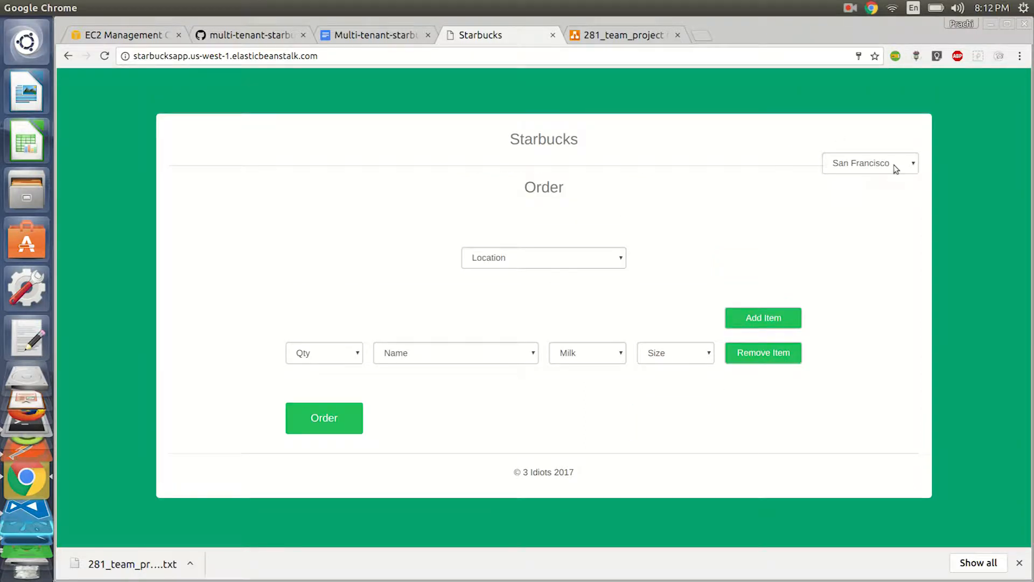
click(869, 163)
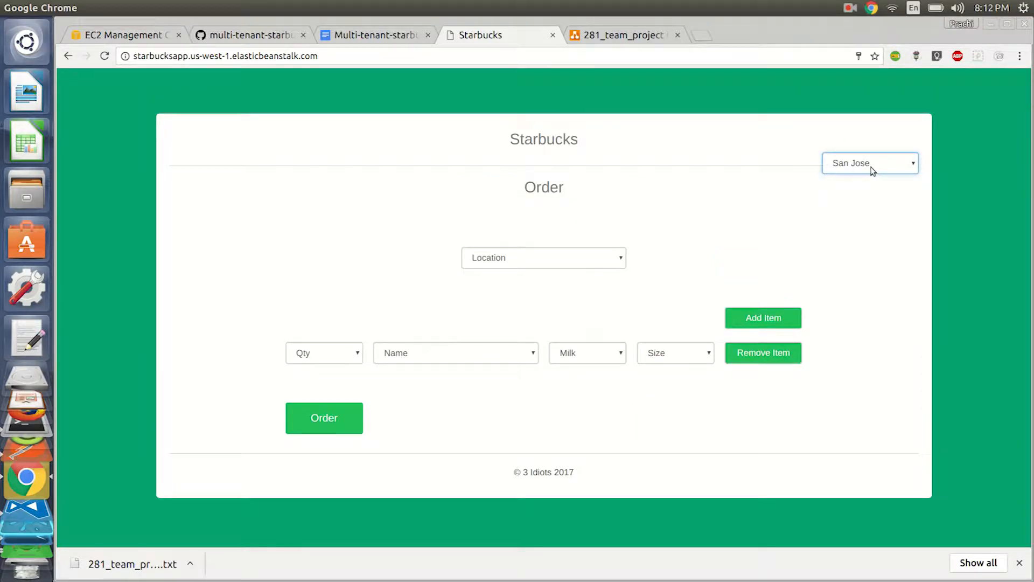
click(543, 258)
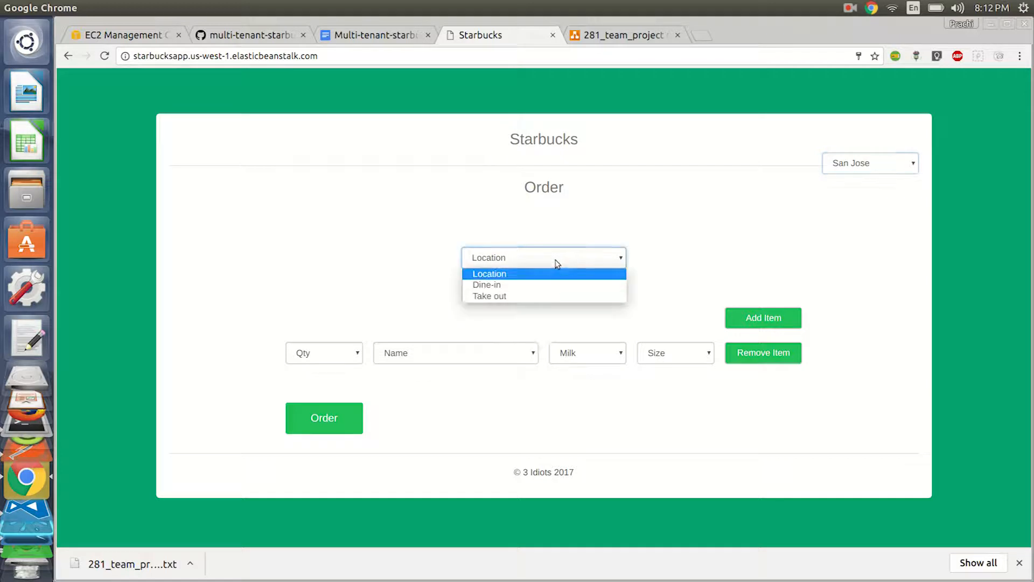
click(487, 285)
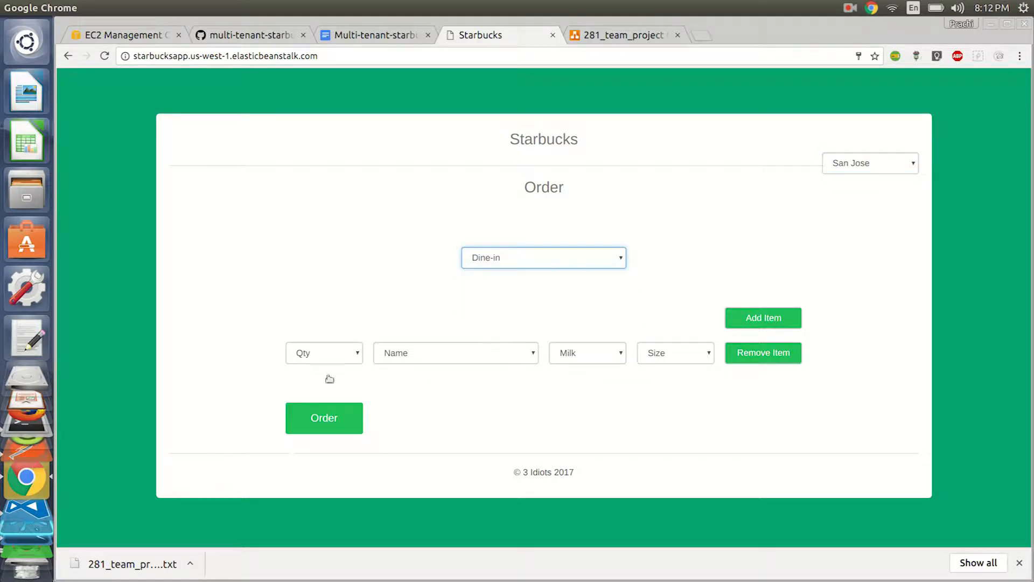
Make the first item a medium whole-milk Latte
click(323, 352)
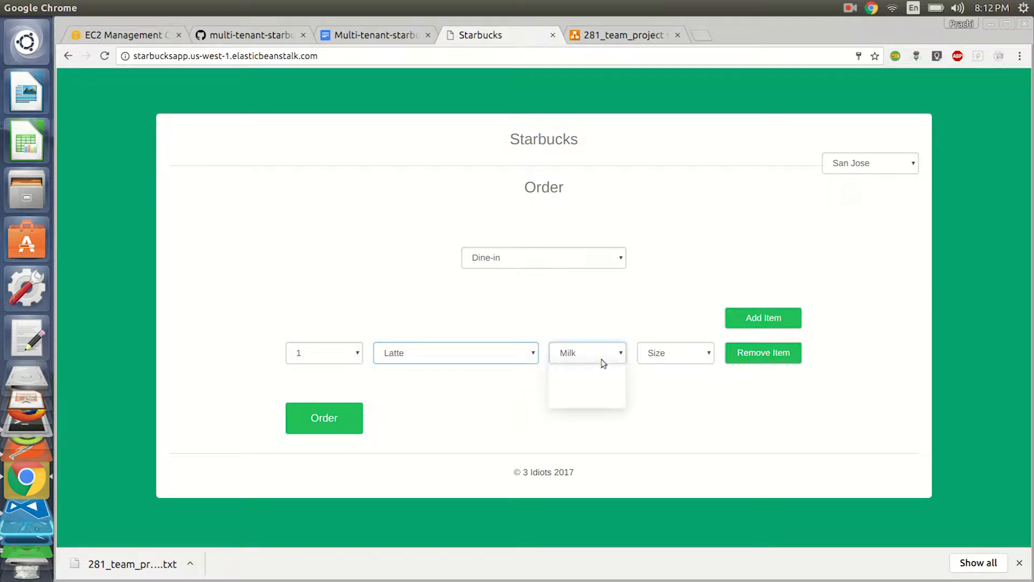
click(674, 352)
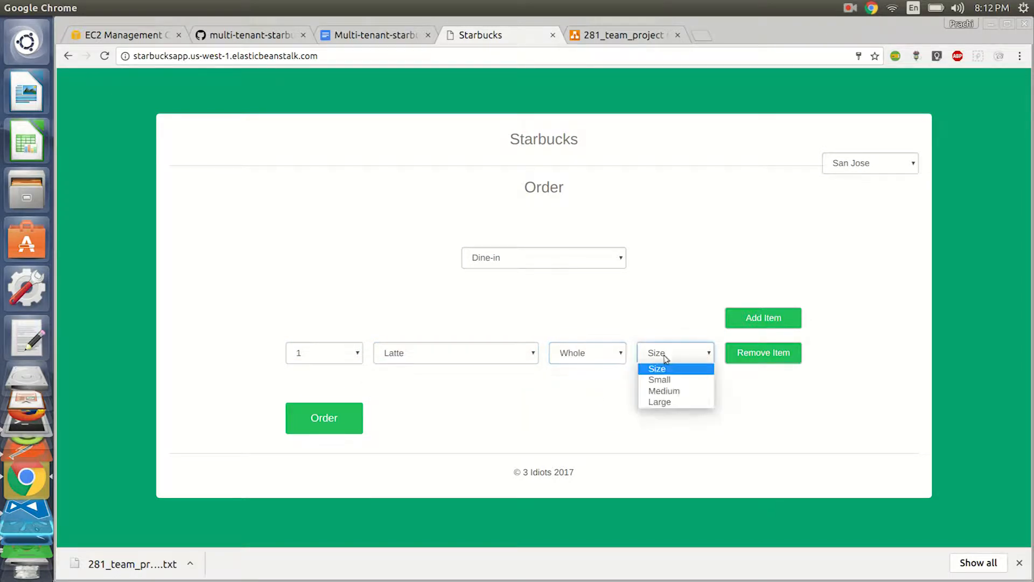
click(665, 390)
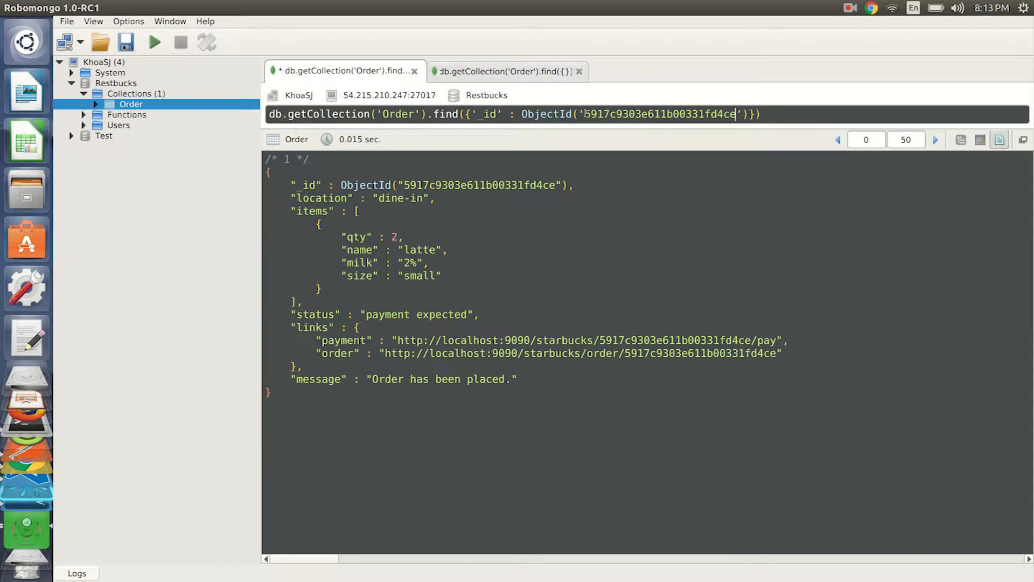
Run the lookup for order 5917cb407434d8002f5b7fe3 showing the latte and cappuccino awaiting payment
text(5917cb407434d8002f5b7fe3)
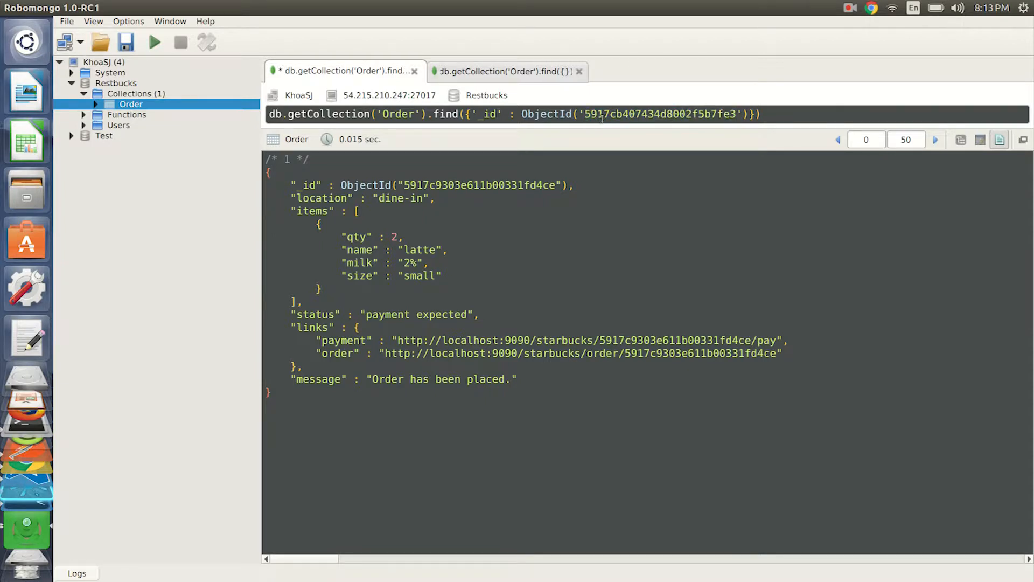
mouse_move(759, 137)
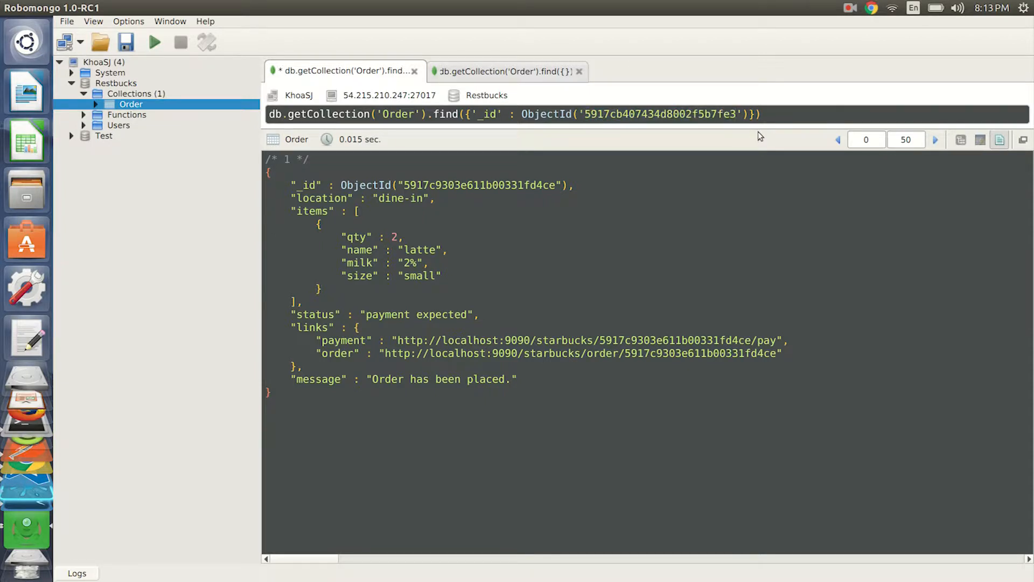
click(154, 42)
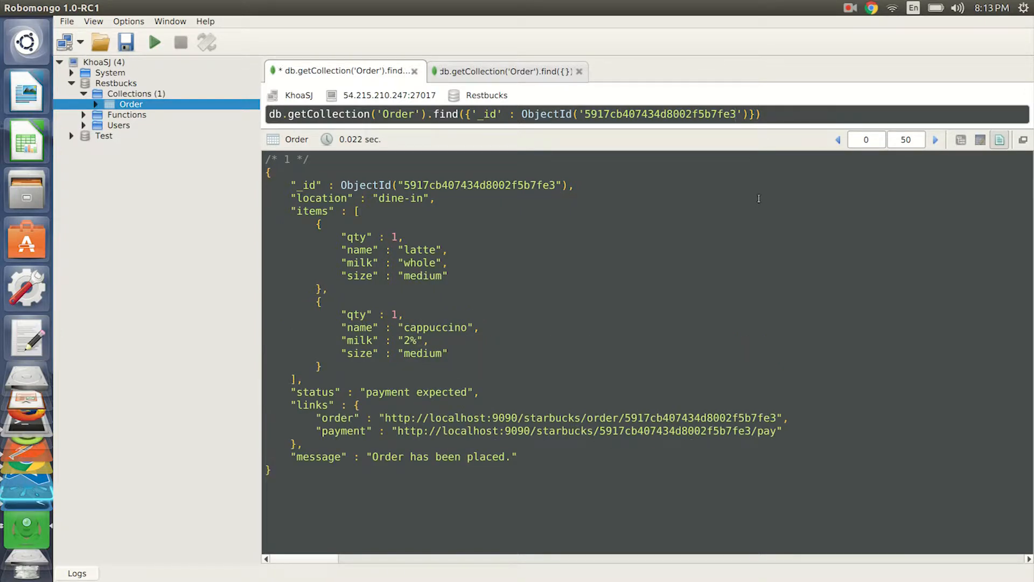
mouse_move(714, 46)
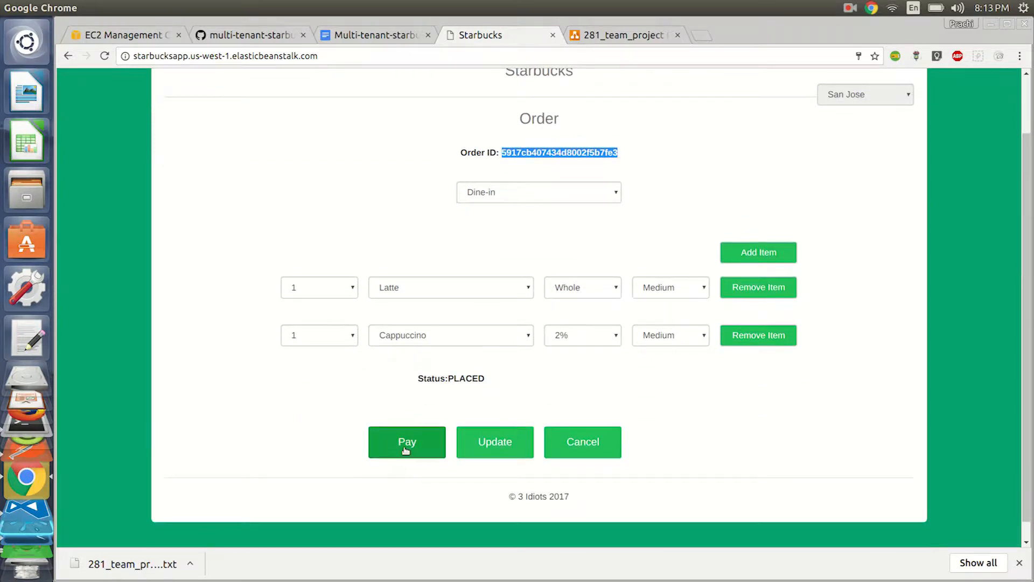
Pay for the two-item San Jose dine-in order and check its PREPARING status
click(407, 442)
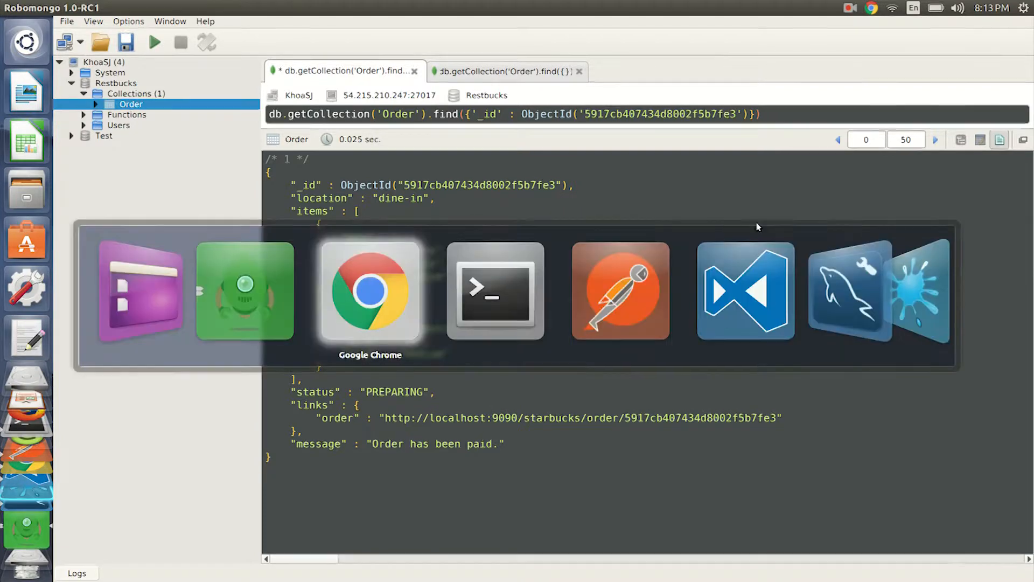
click(369, 292)
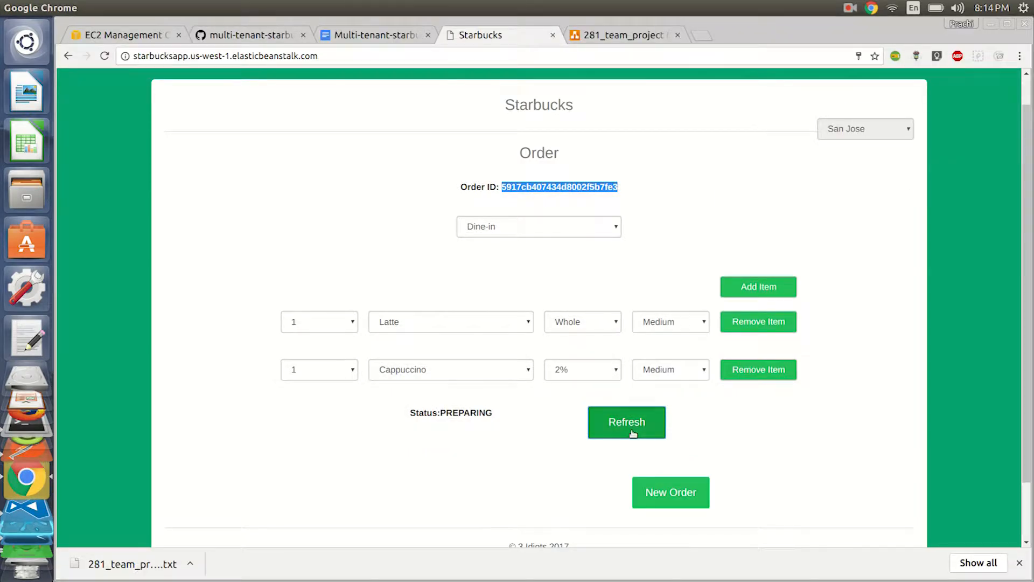
Refresh to see SERVED, reset to a new blank order and switch to the architecture diagram
click(626, 422)
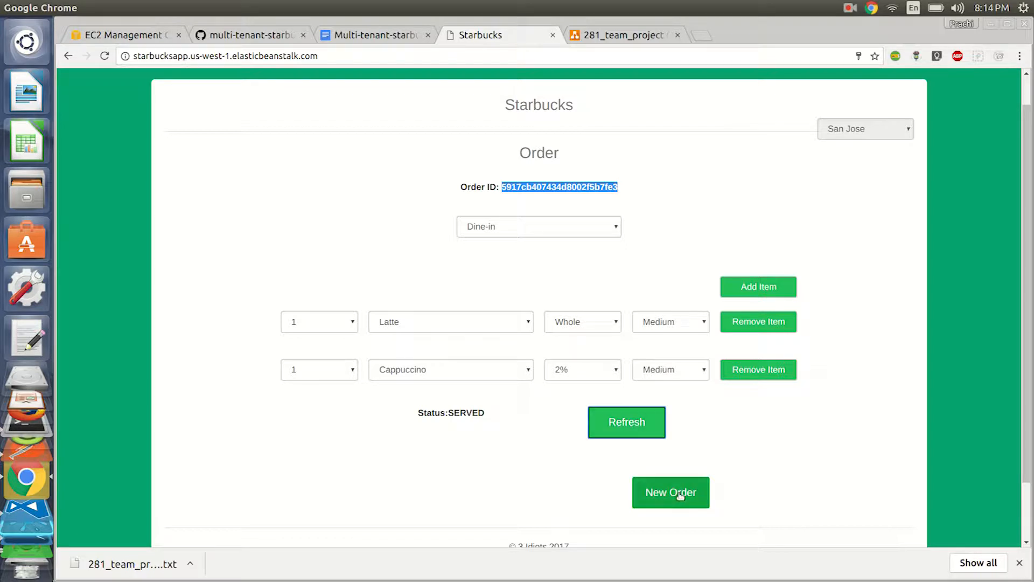
click(671, 493)
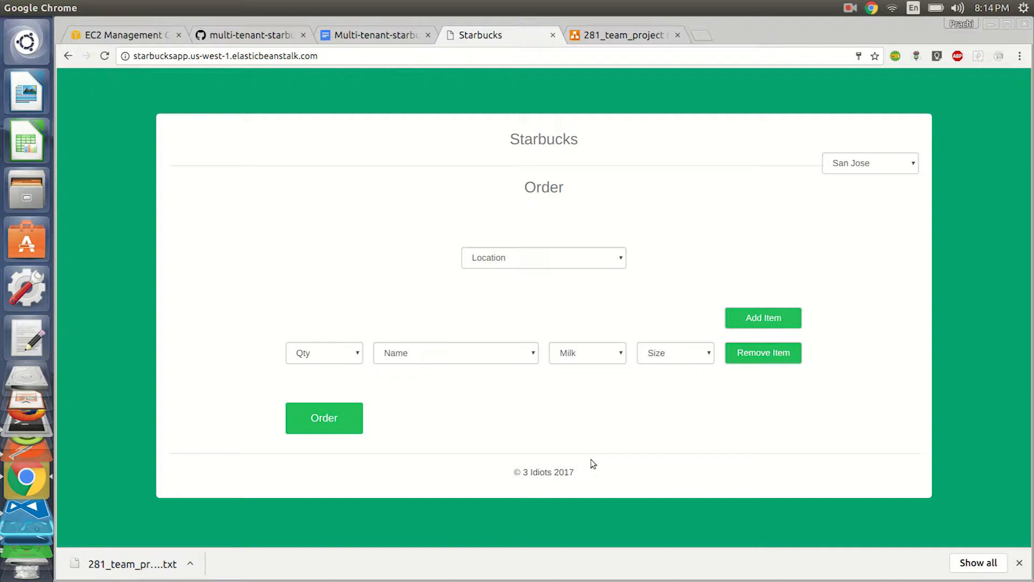
click(624, 34)
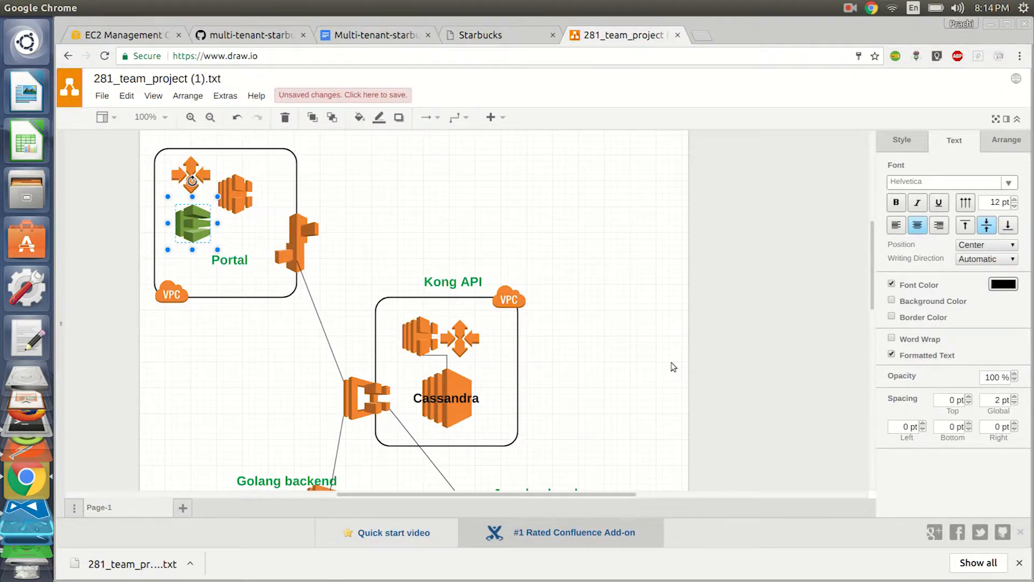
mouse_move(362, 197)
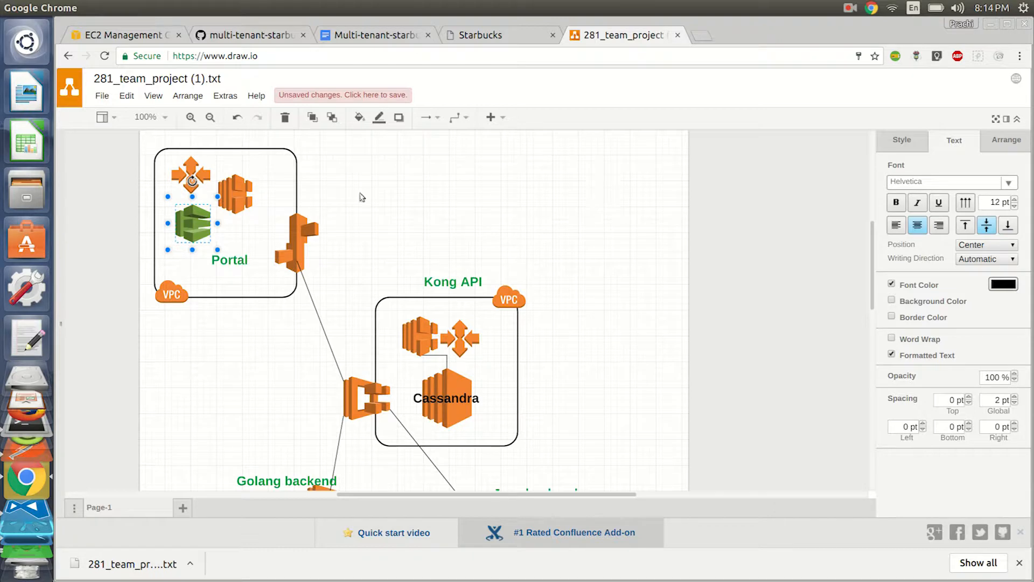
mouse_move(316, 263)
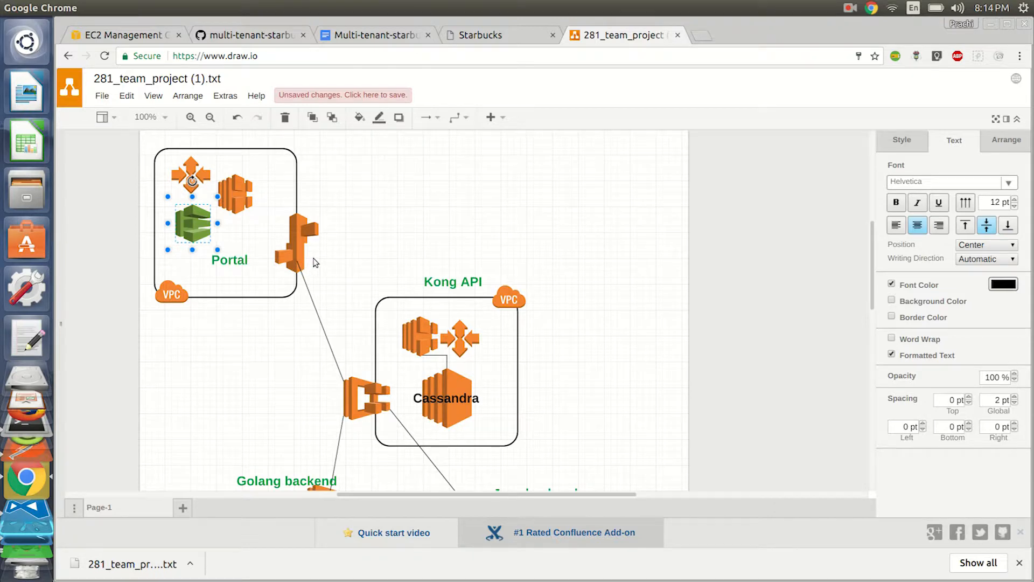
scroll(down, 3)
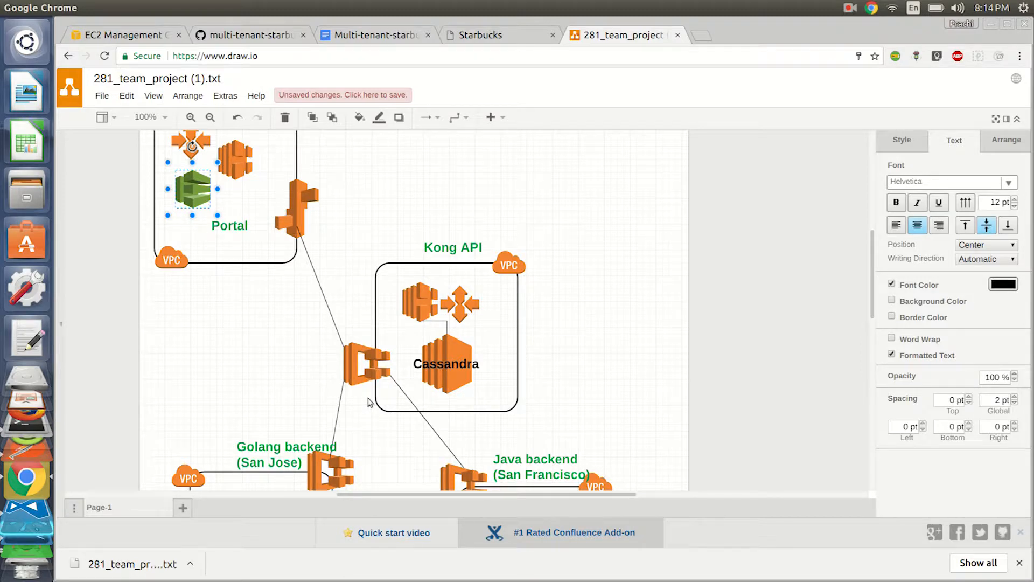
mouse_move(367, 402)
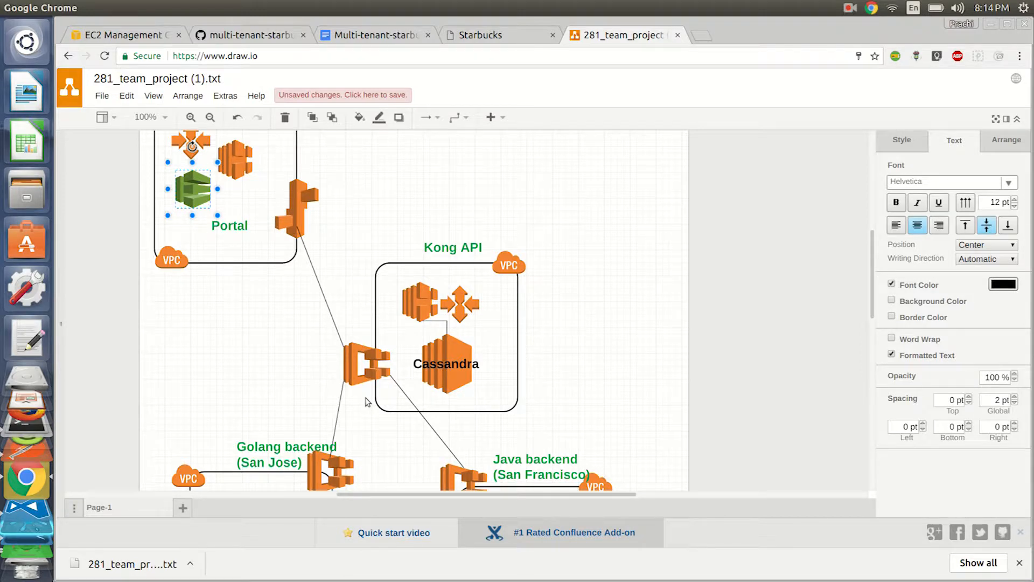
scroll(down, 3)
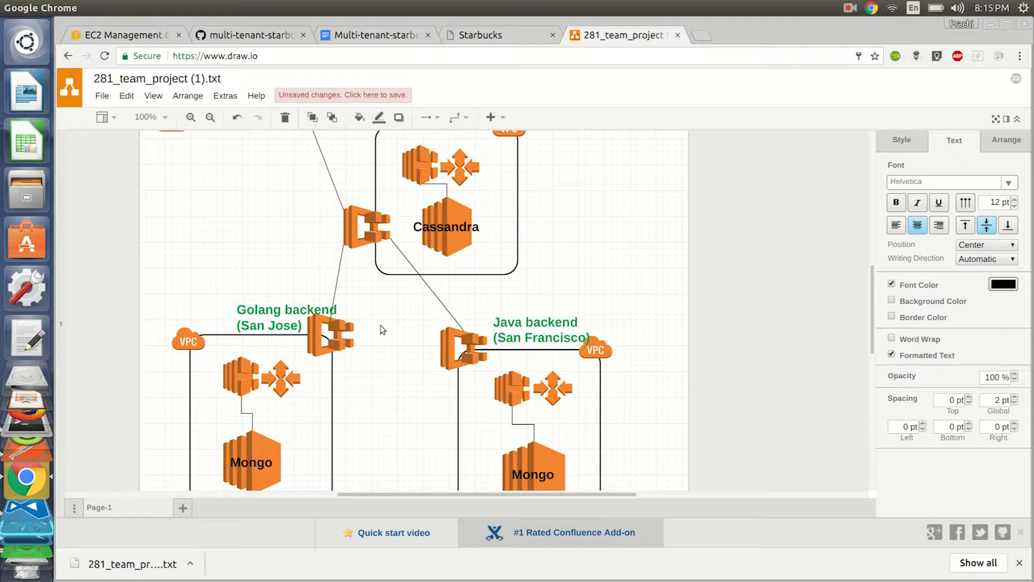
scroll(down, 3)
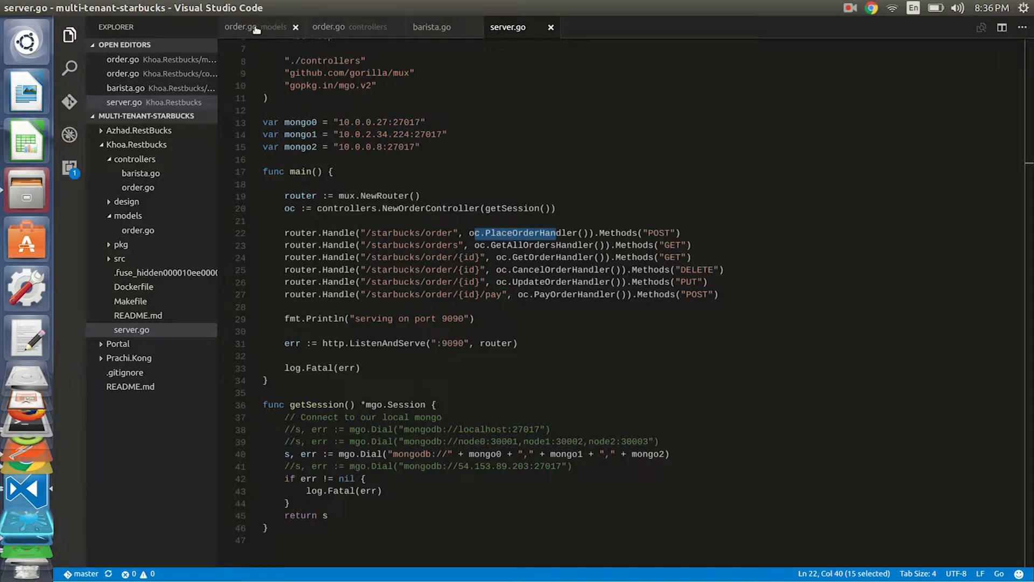
mouse_move(251, 27)
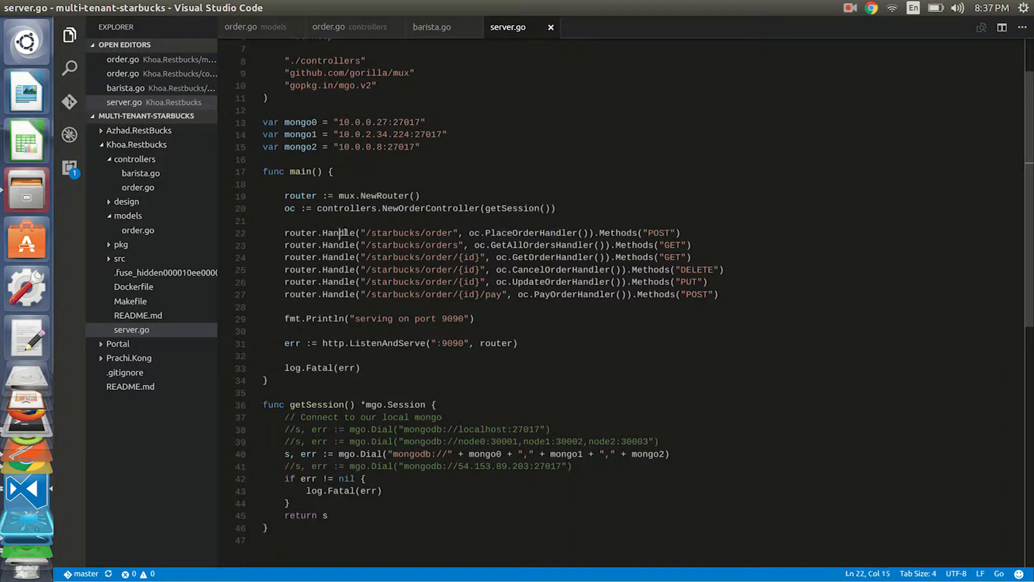
click(600, 294)
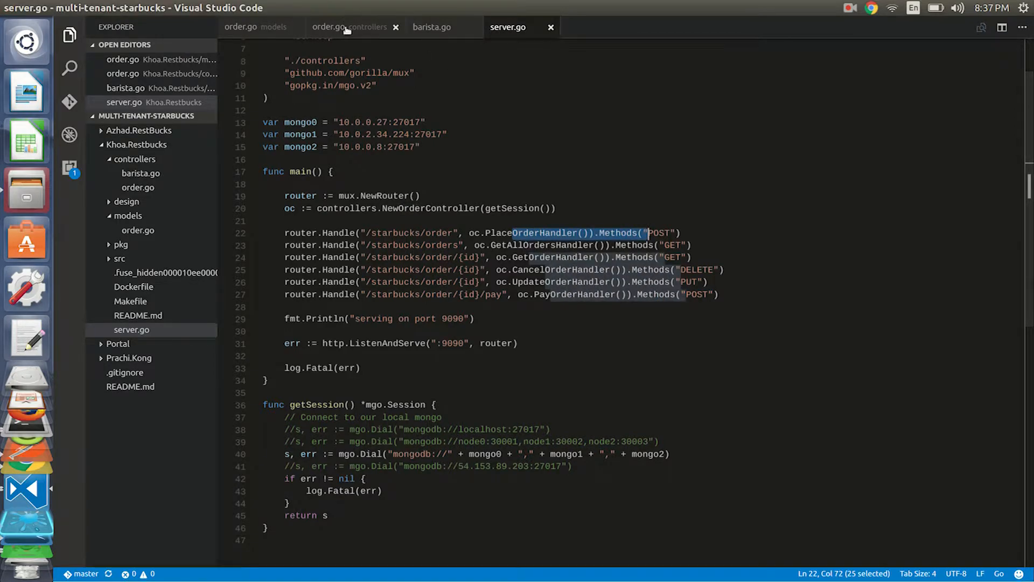
Review the Go order controller's PlaceOrderHandler, highlighting its name and body
click(349, 27)
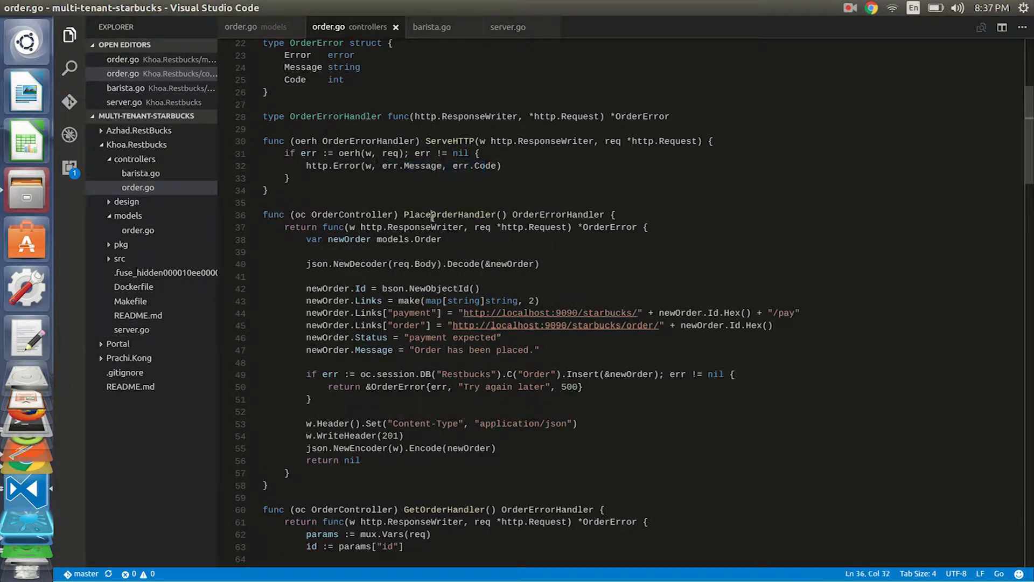
double_click(350, 278)
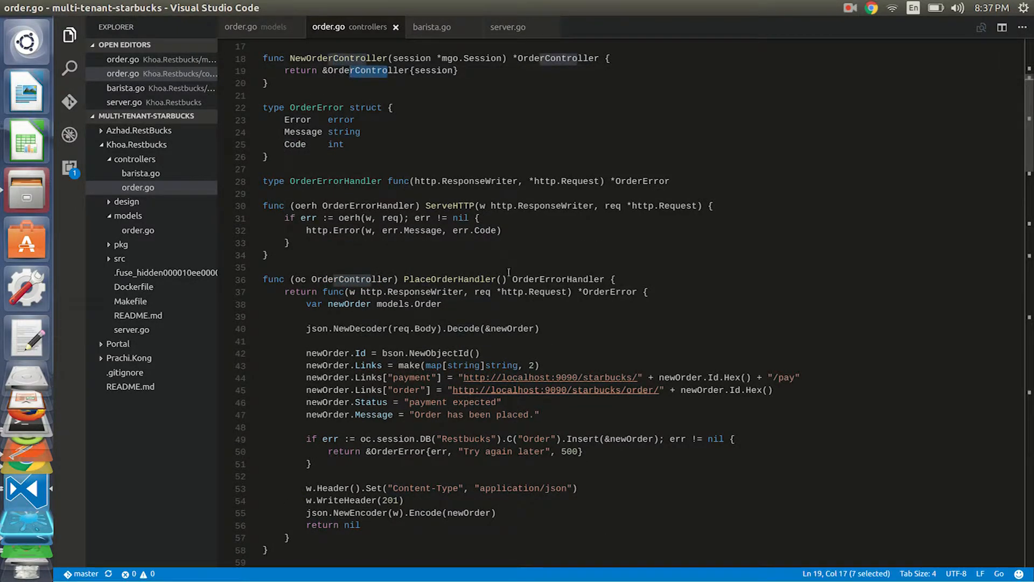
scroll(down, 3)
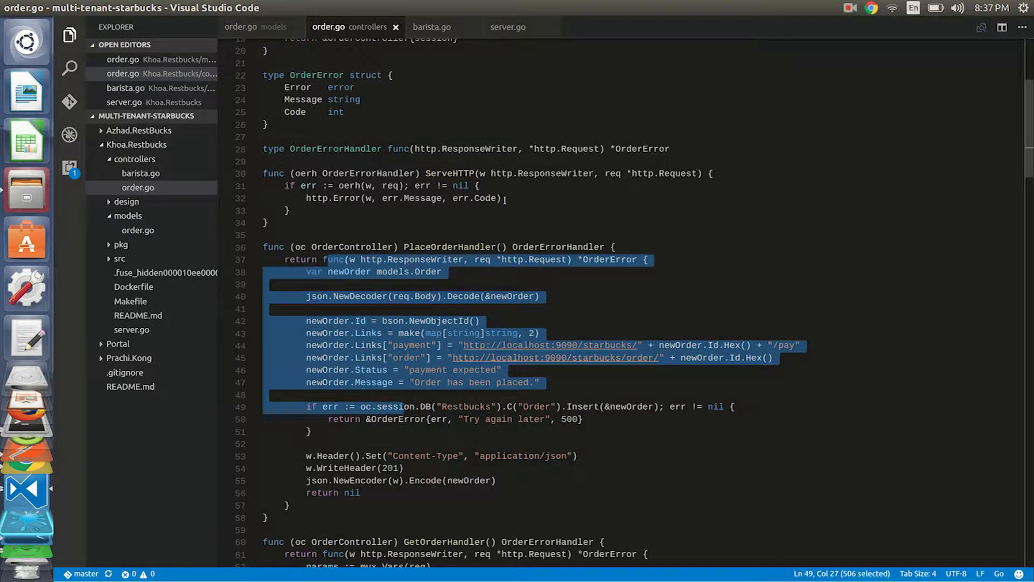
double_click(366, 173)
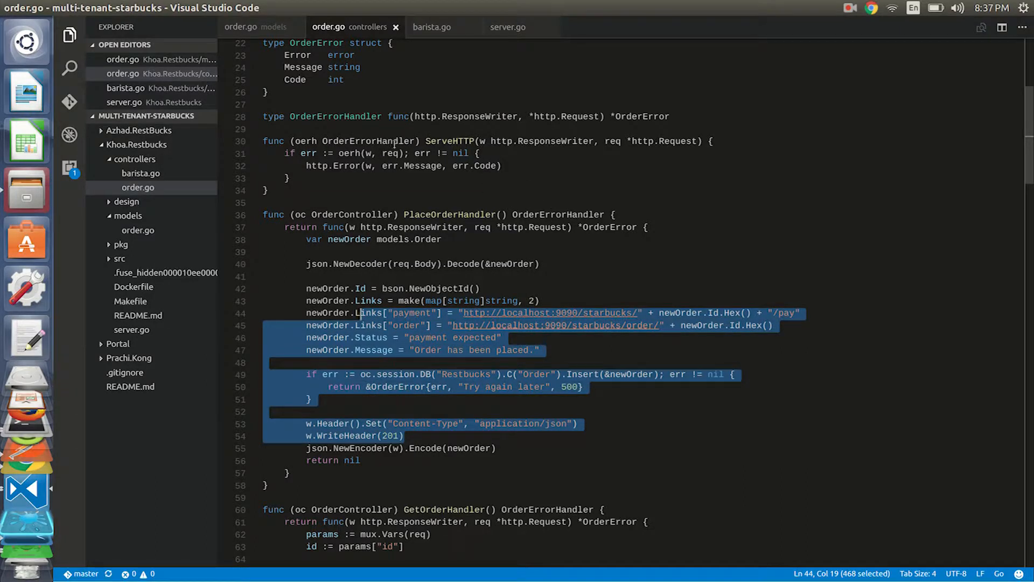
Highlight the handler's error message and code arguments, then move to barista.go
double_click(376, 141)
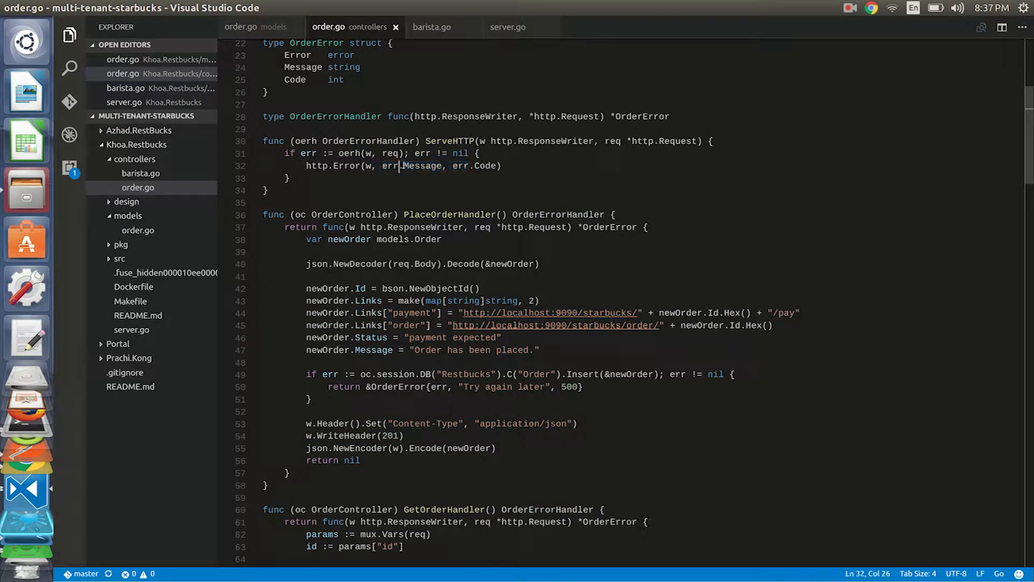
drag(402, 166, 466, 166)
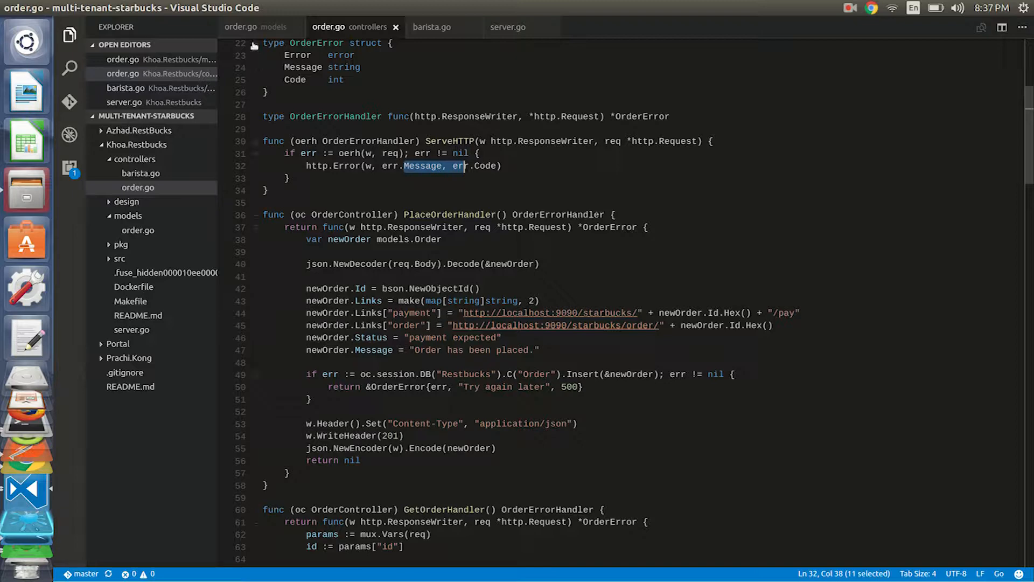
mouse_move(432, 27)
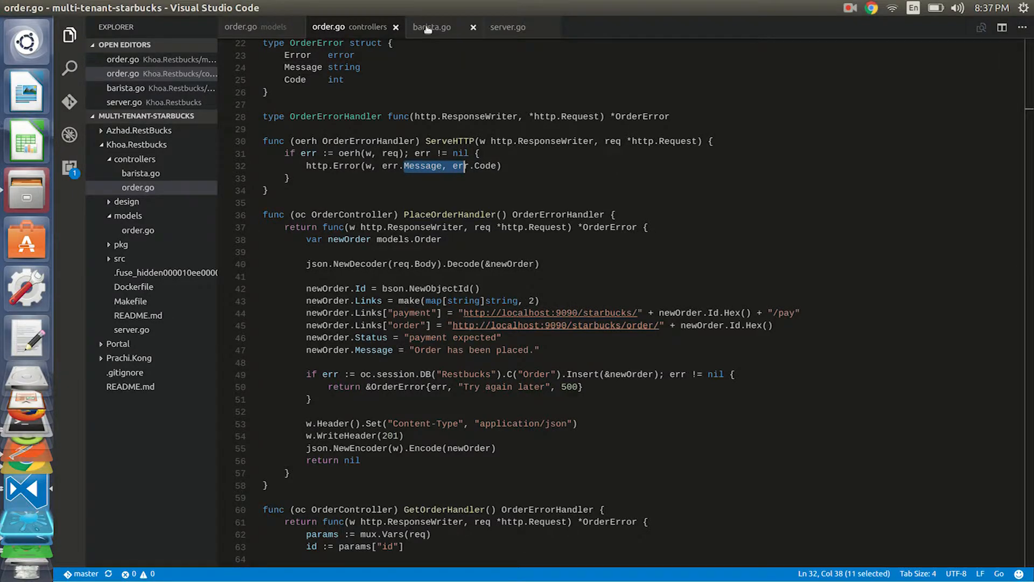
click(431, 27)
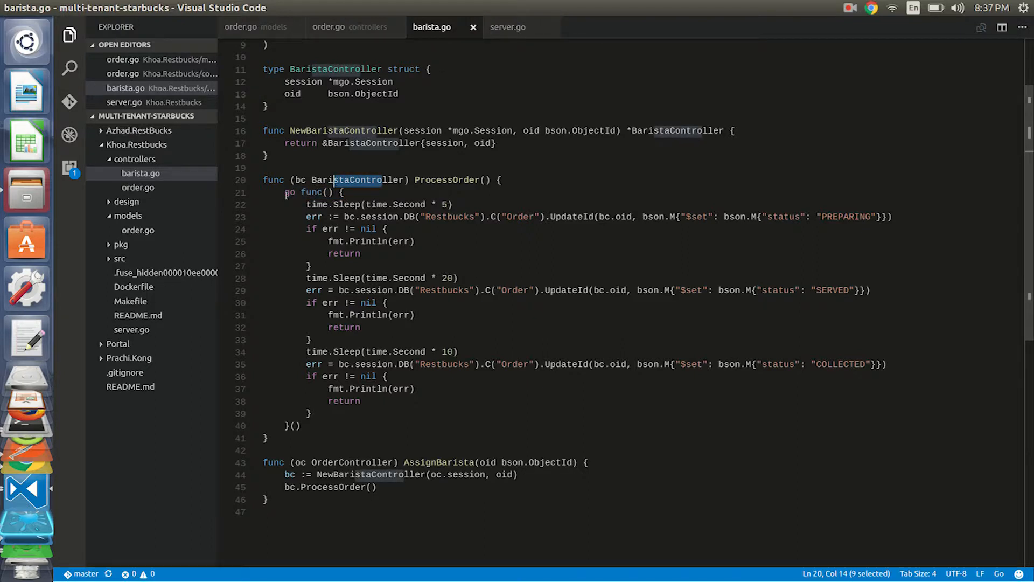
drag(283, 191, 359, 217)
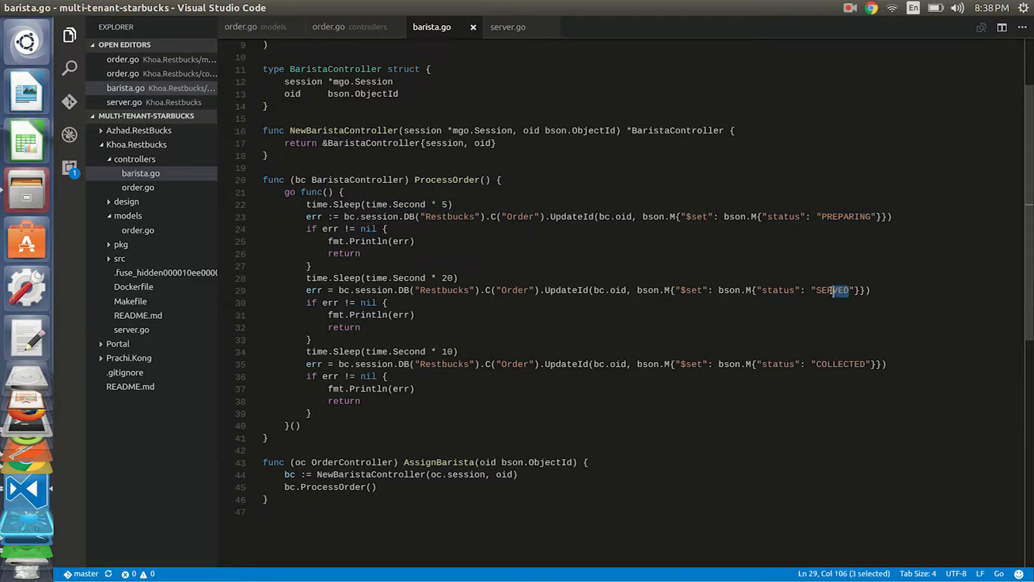
double_click(446, 351)
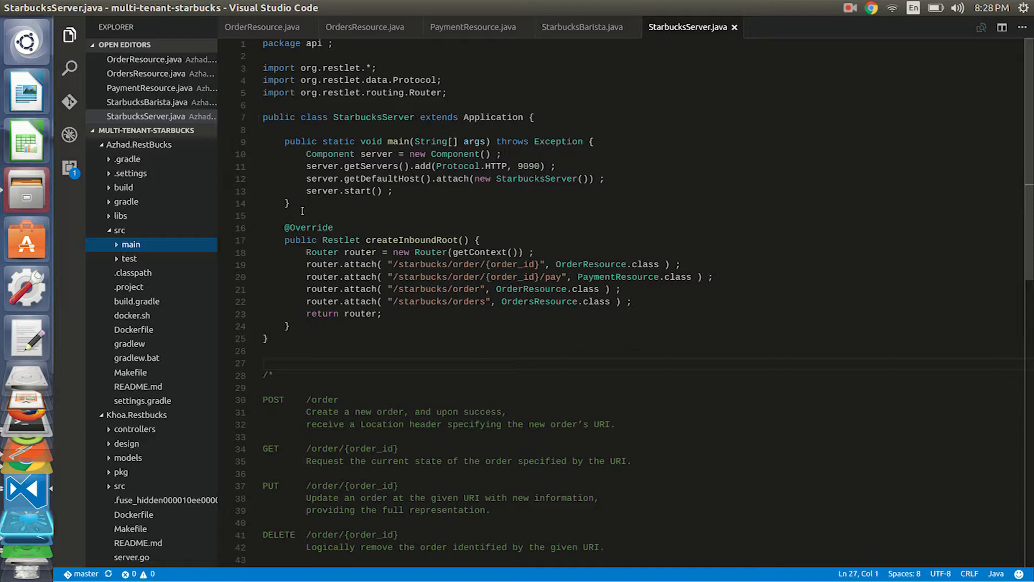
mouse_move(392, 231)
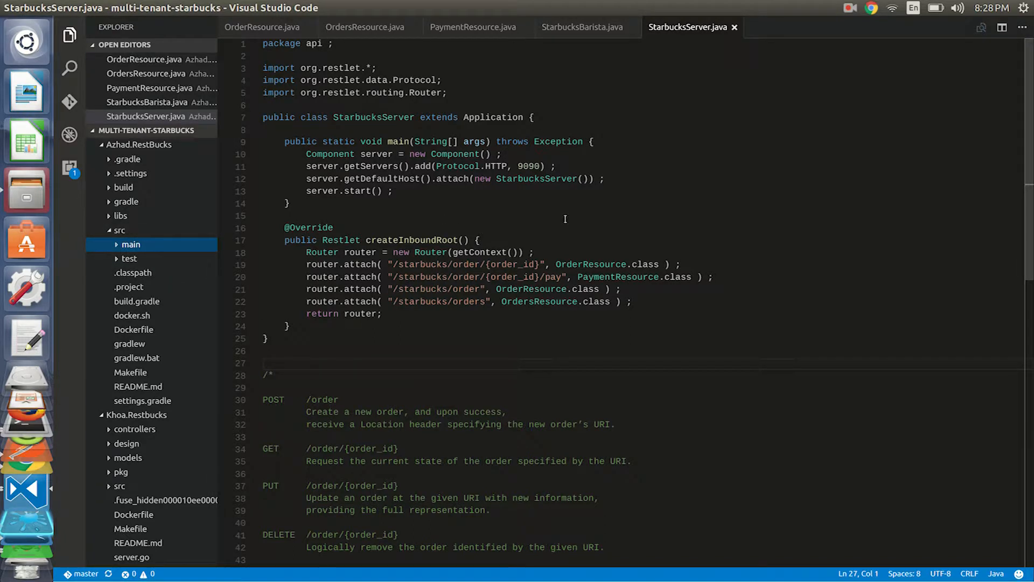
mouse_move(686, 27)
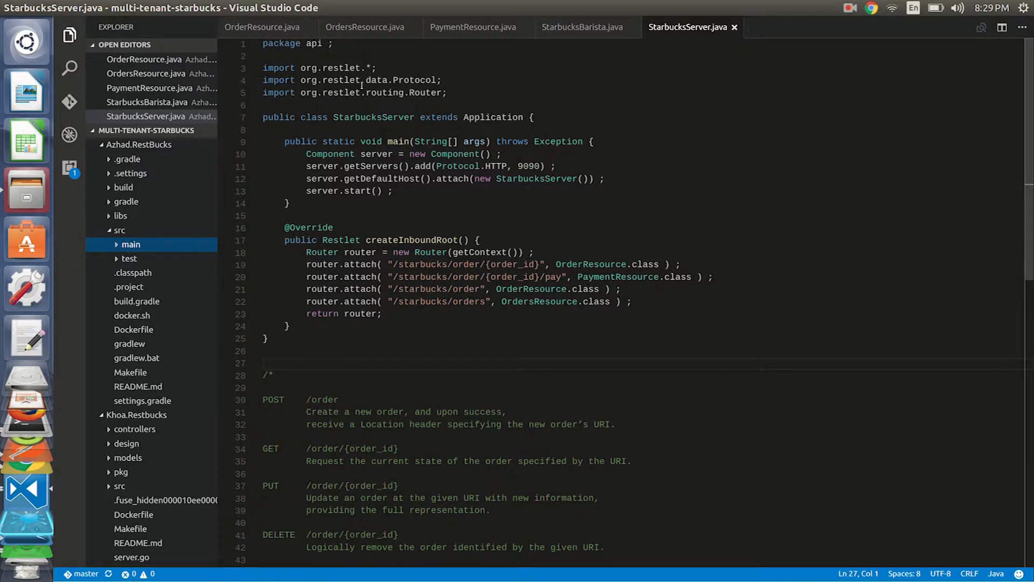
mouse_move(276, 31)
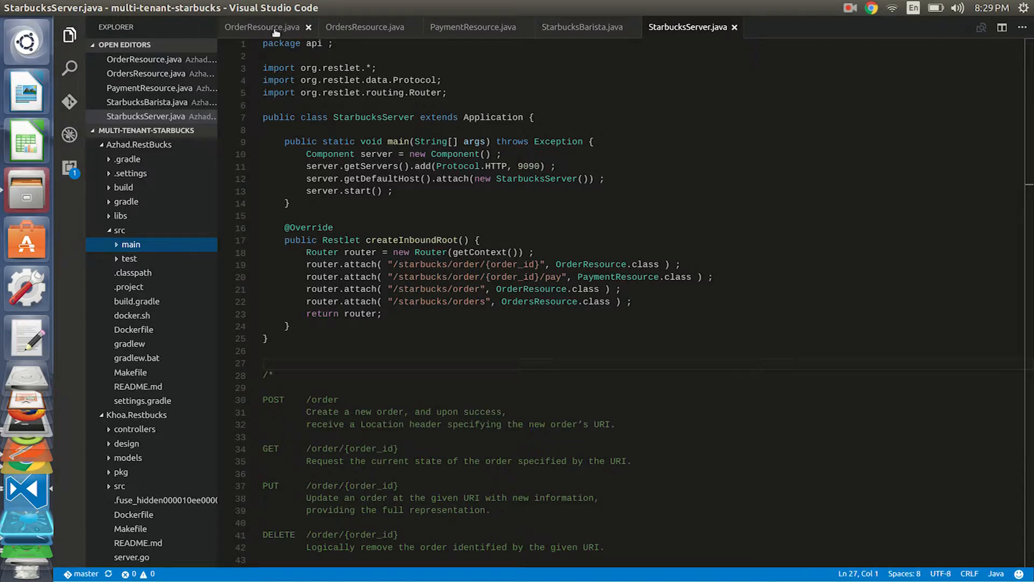
Scroll through OrderResource.java's get, post, put and delete handlers, ending on OrdersResource.java
click(262, 27)
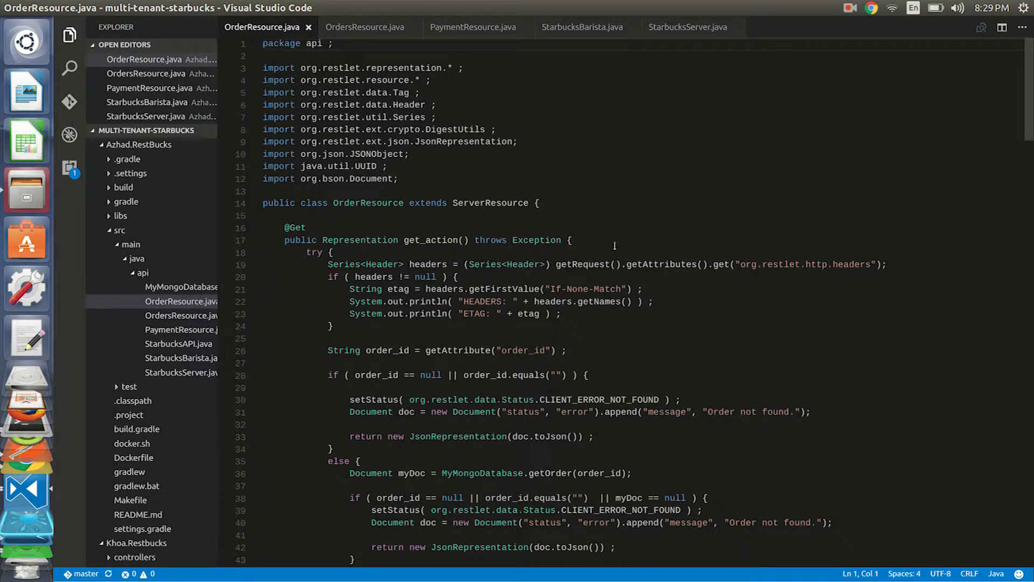
scroll(down, 3)
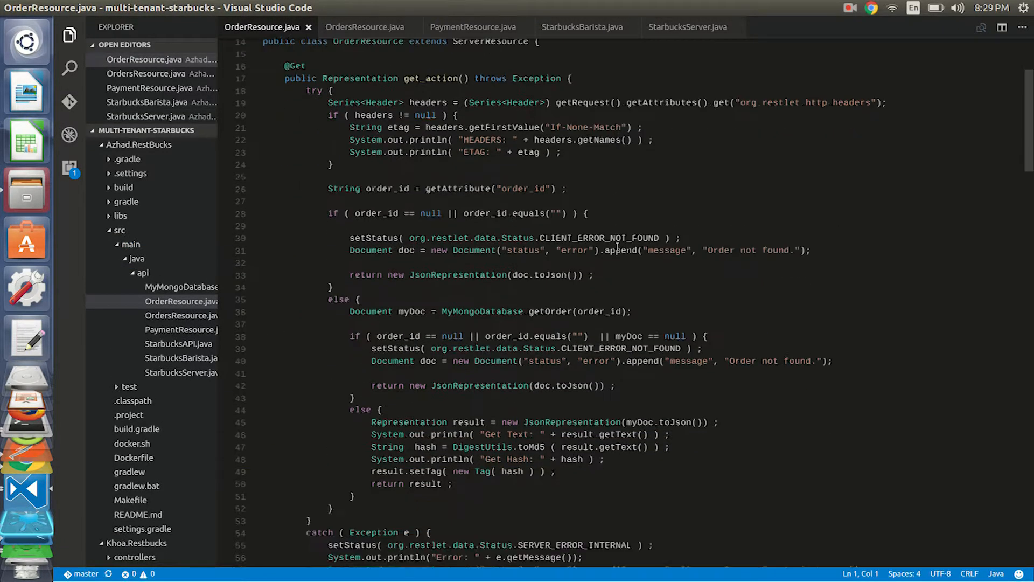
scroll(down, 3)
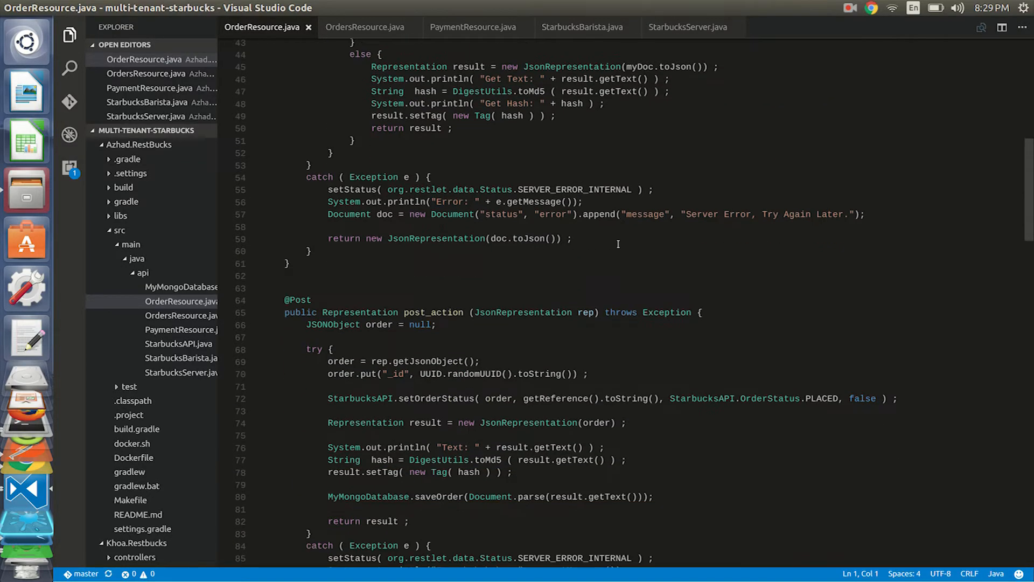
scroll(down, 3)
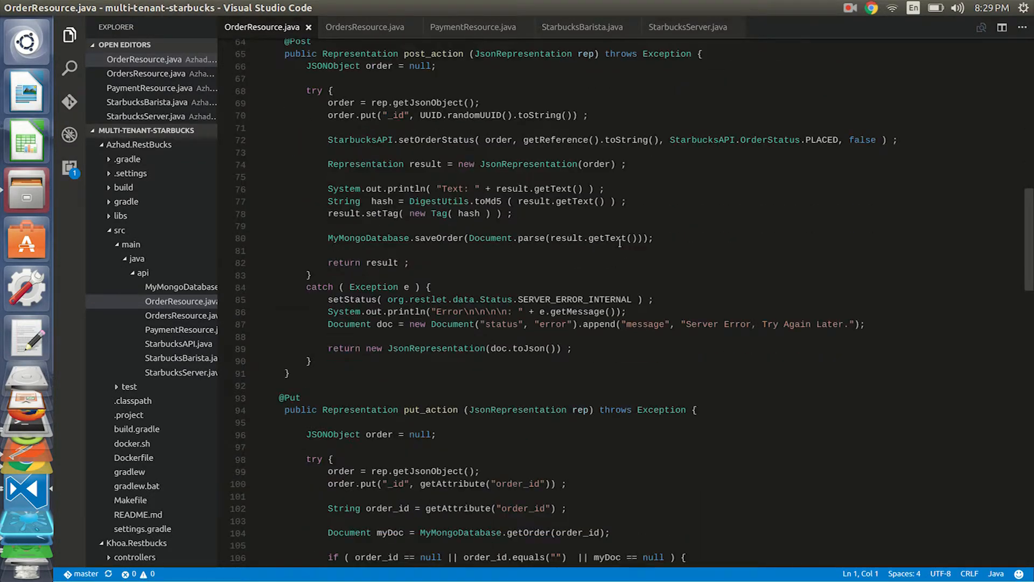
scroll(down, 3)
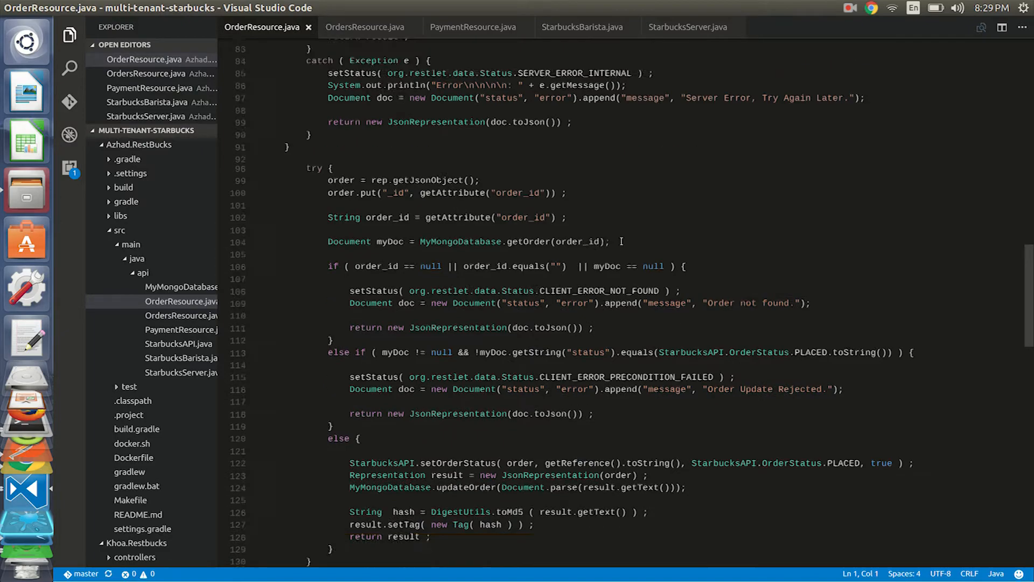
scroll(down, 3)
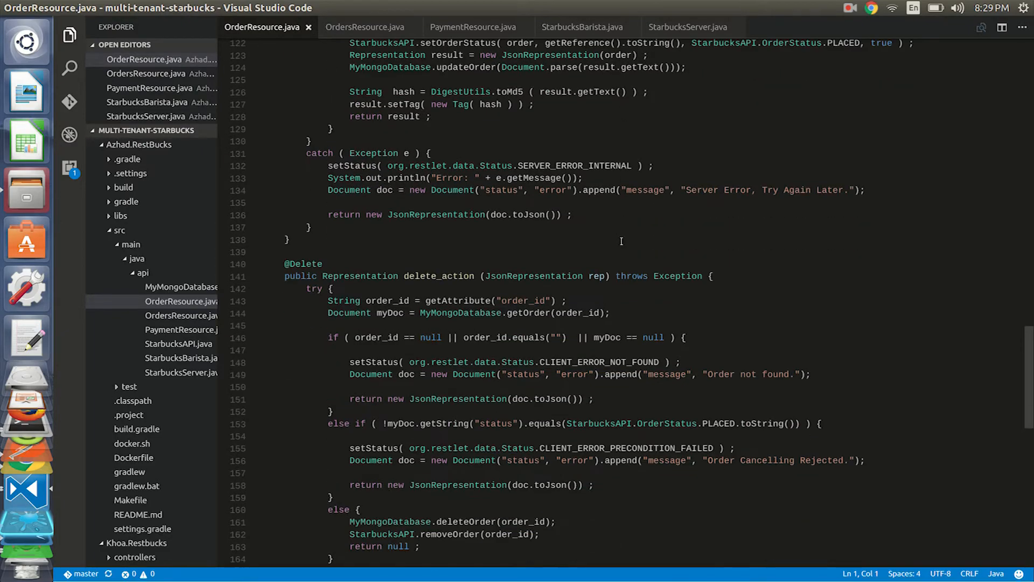
scroll(down, 3)
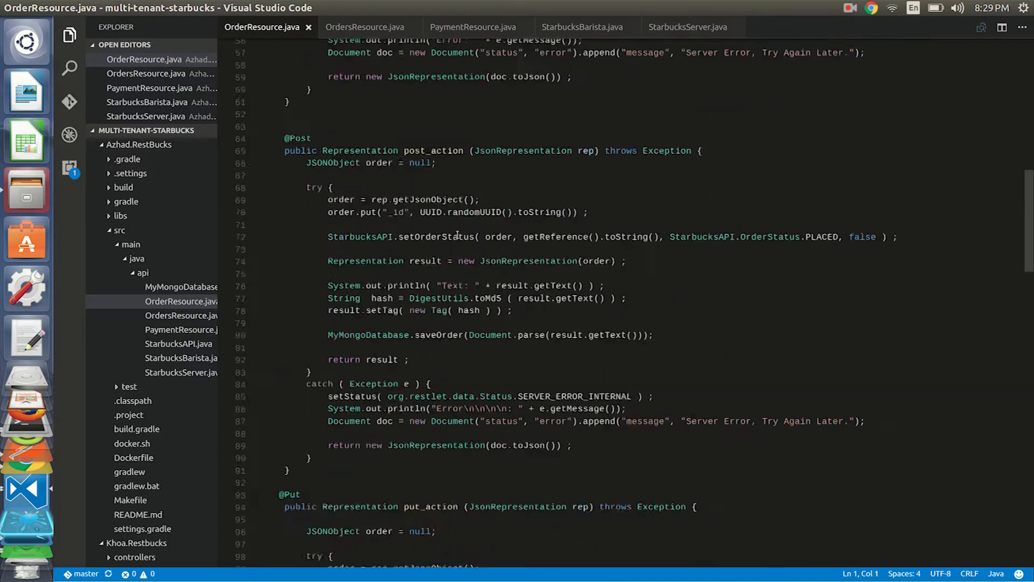
scroll(up, 3)
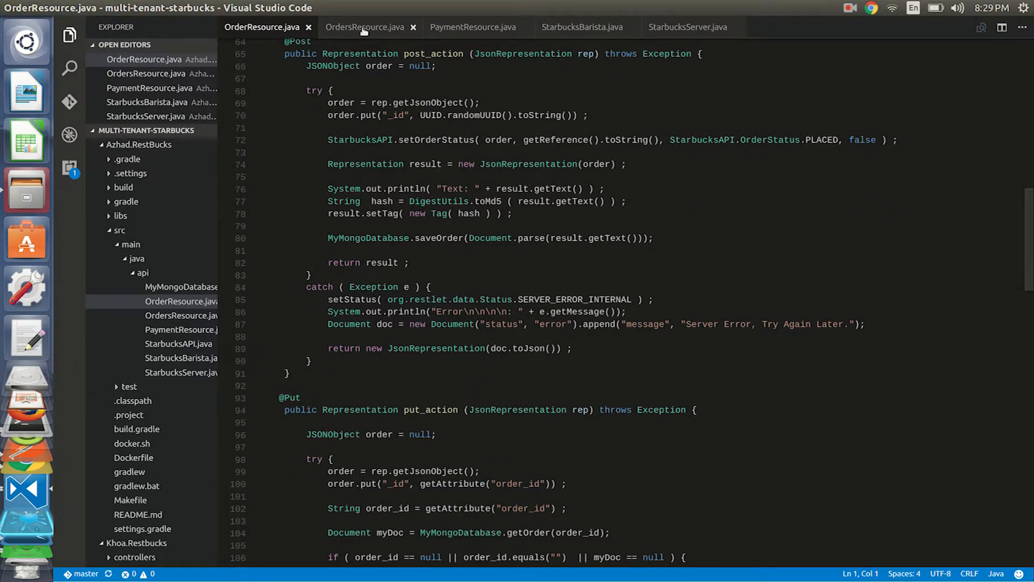
click(364, 27)
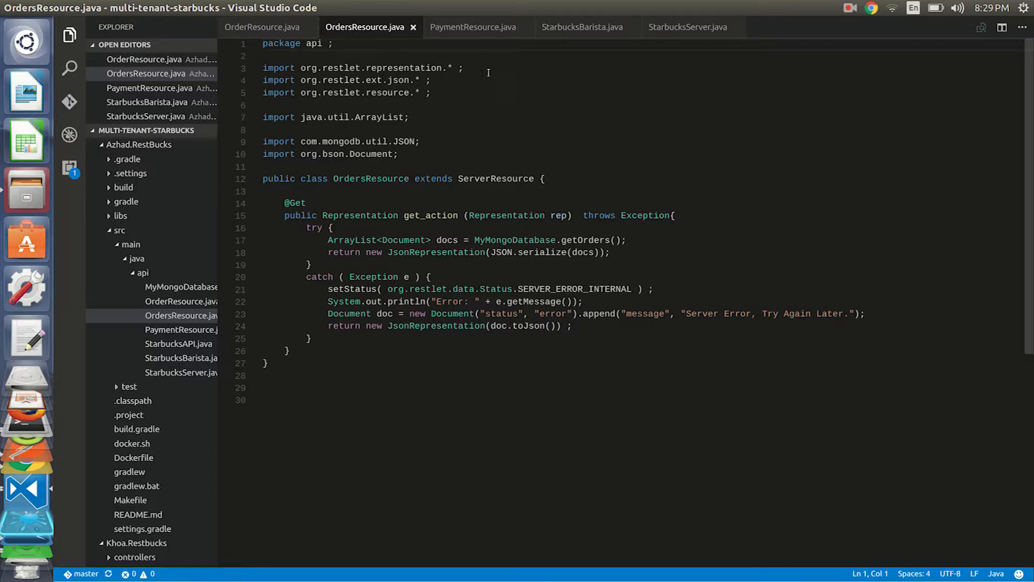
Highlight PaymentResource's post_action payment handler, then switch to StarbucksBarista.java
click(472, 26)
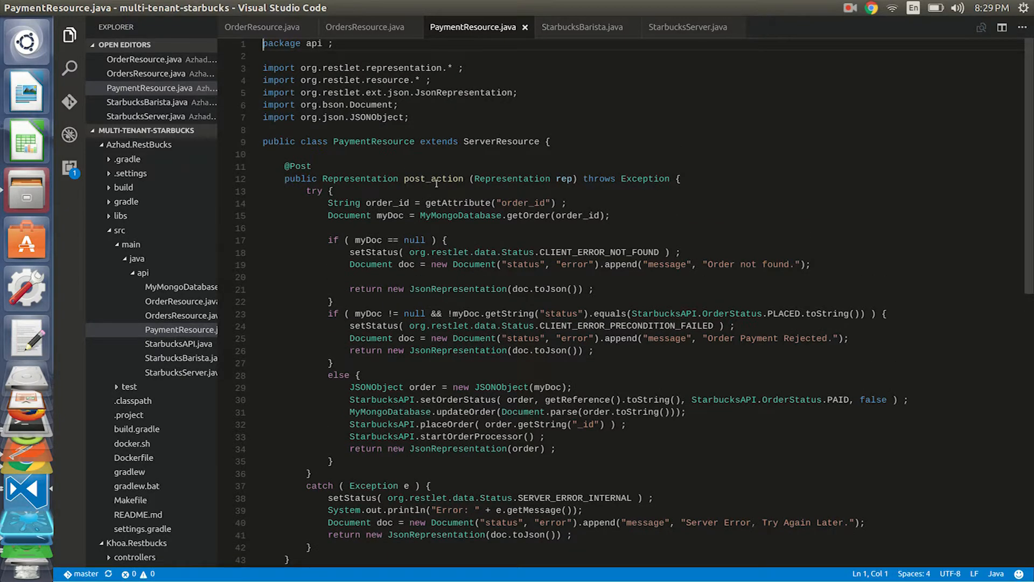
double_click(434, 179)
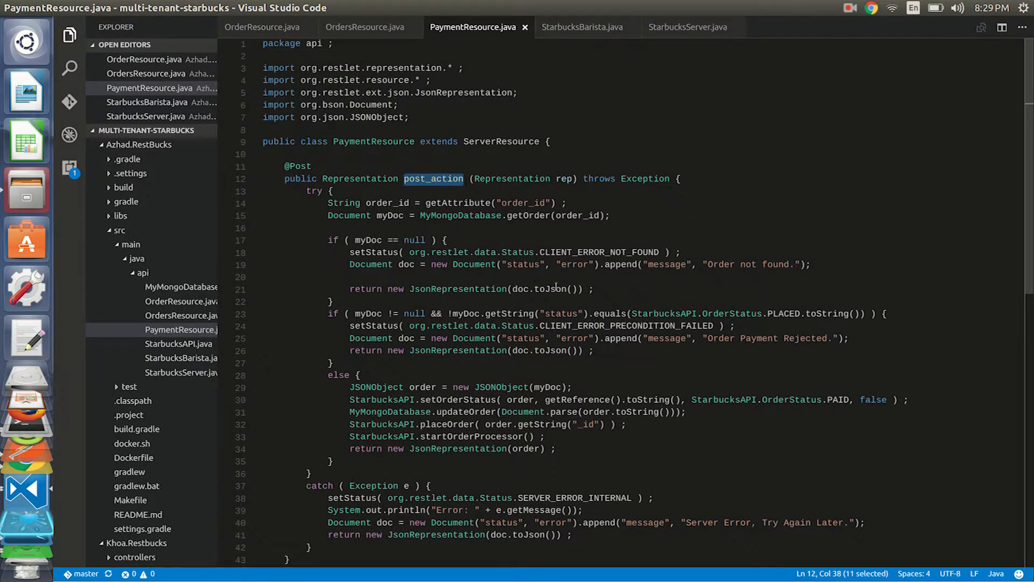
scroll(down, 3)
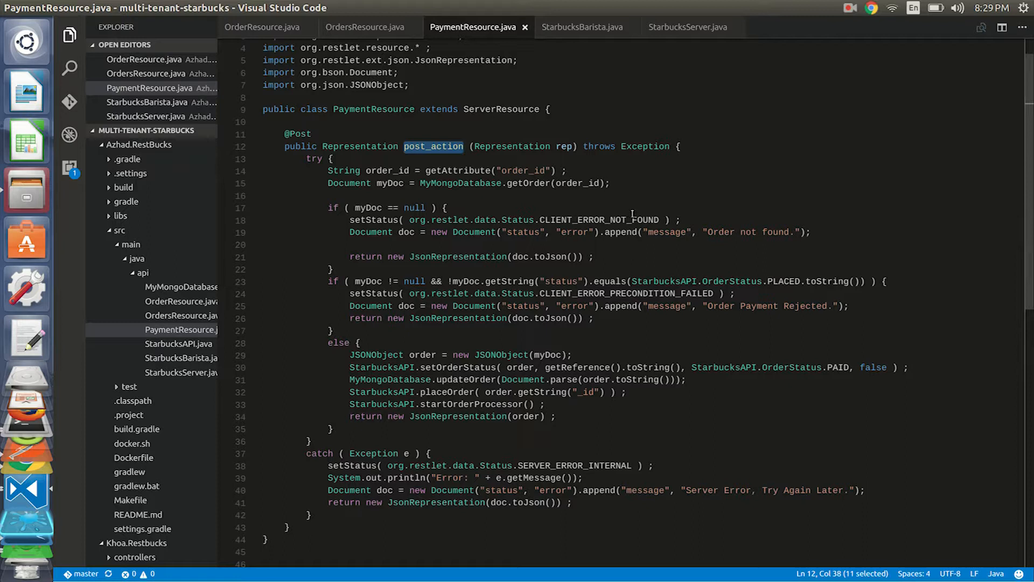
mouse_move(601, 59)
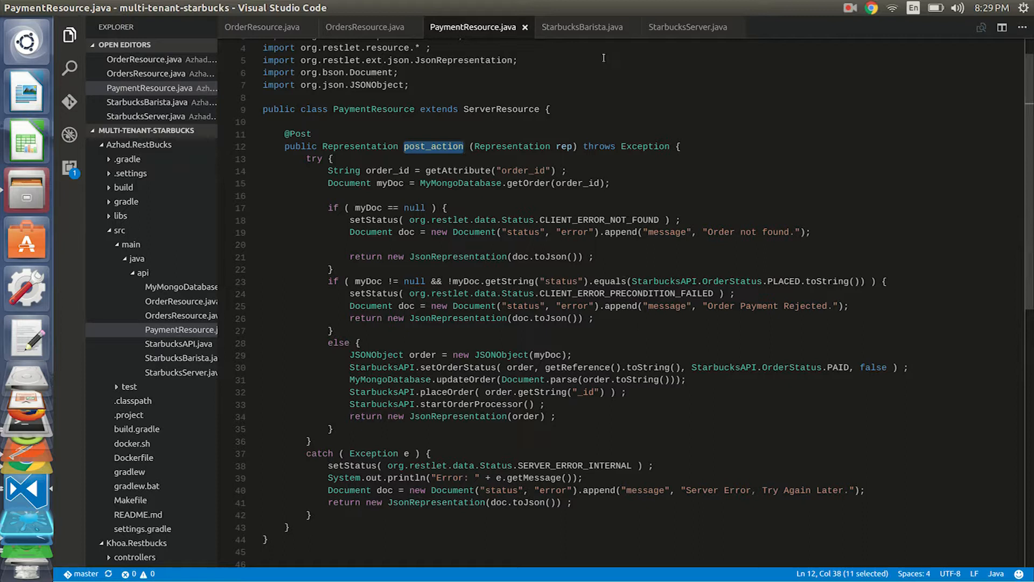
mouse_move(591, 414)
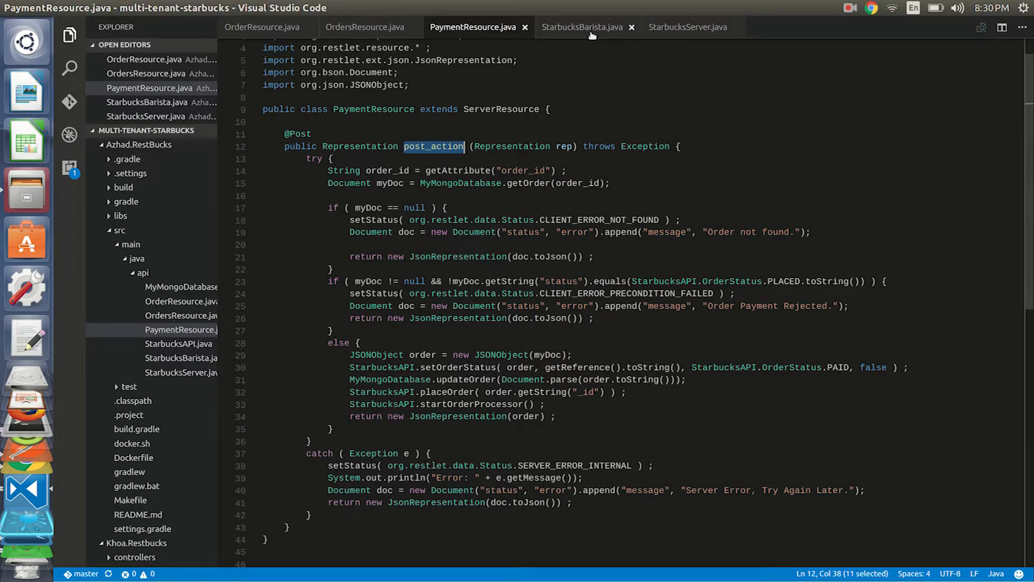
click(582, 27)
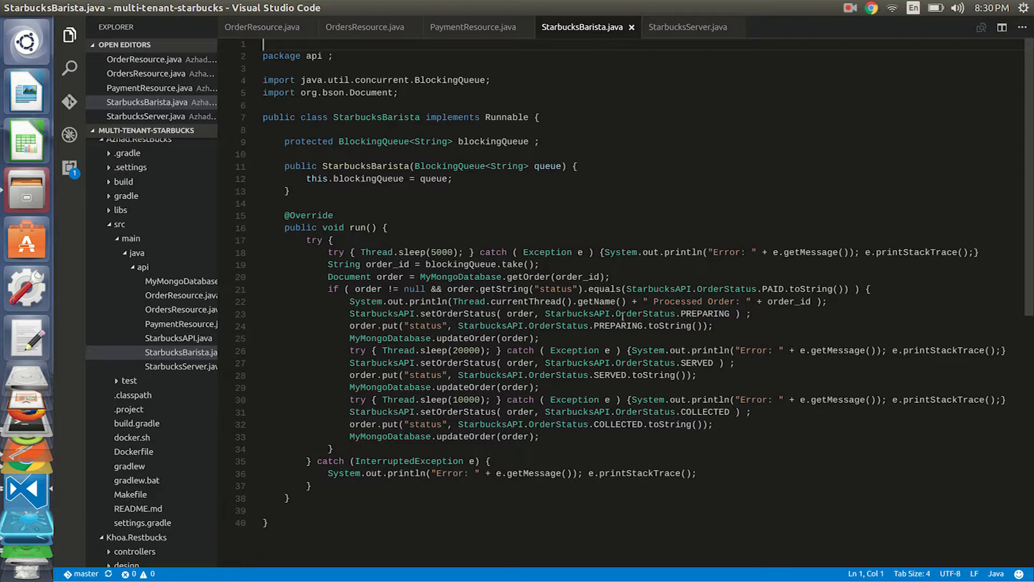
Highlight the barista run loop's wait before marking orders collected
double_click(617, 325)
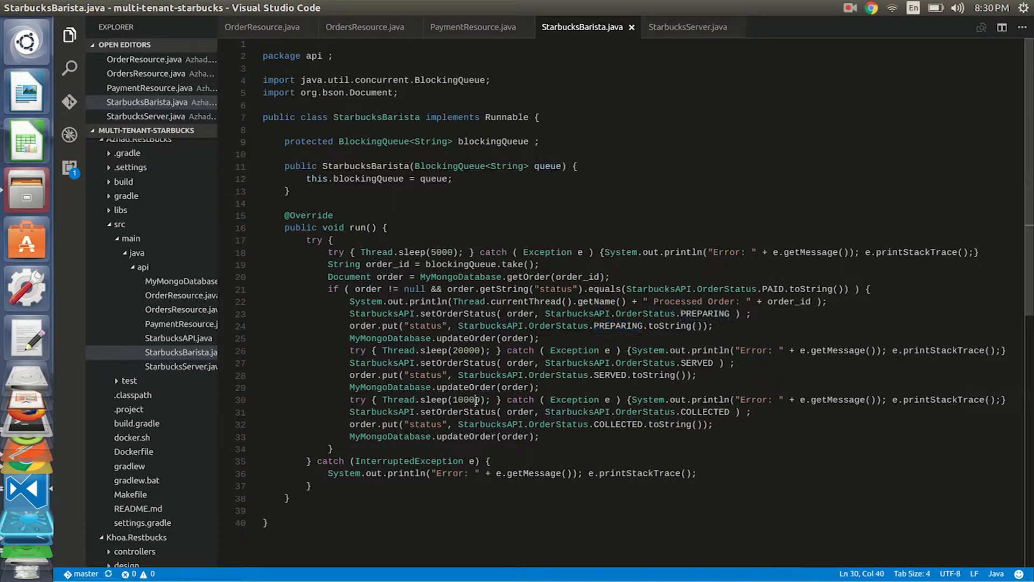
double_click(465, 399)
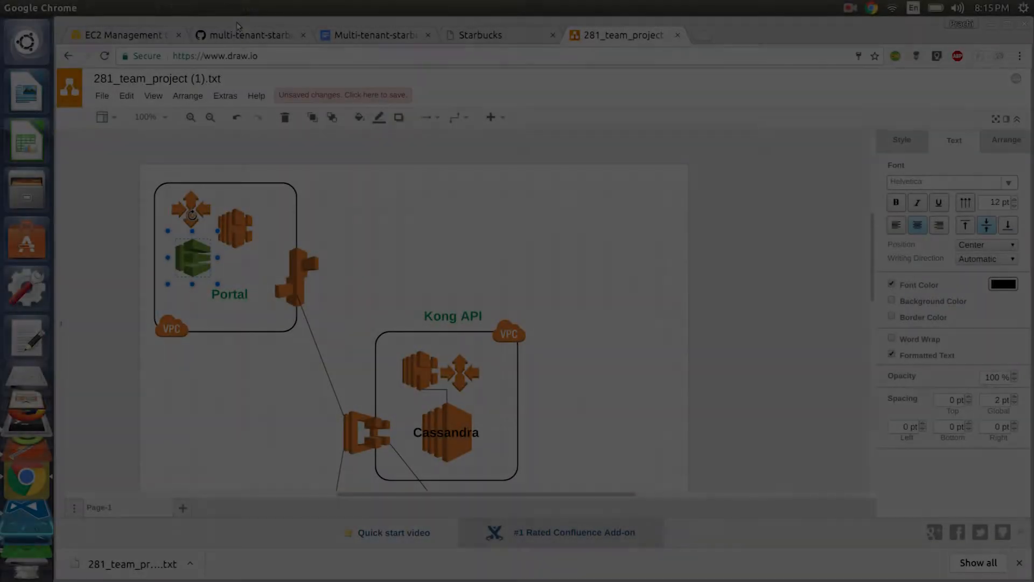
Switch to the multi-tenant-starbucks Kong README on GitHub at the EC2 instance creation step
click(251, 35)
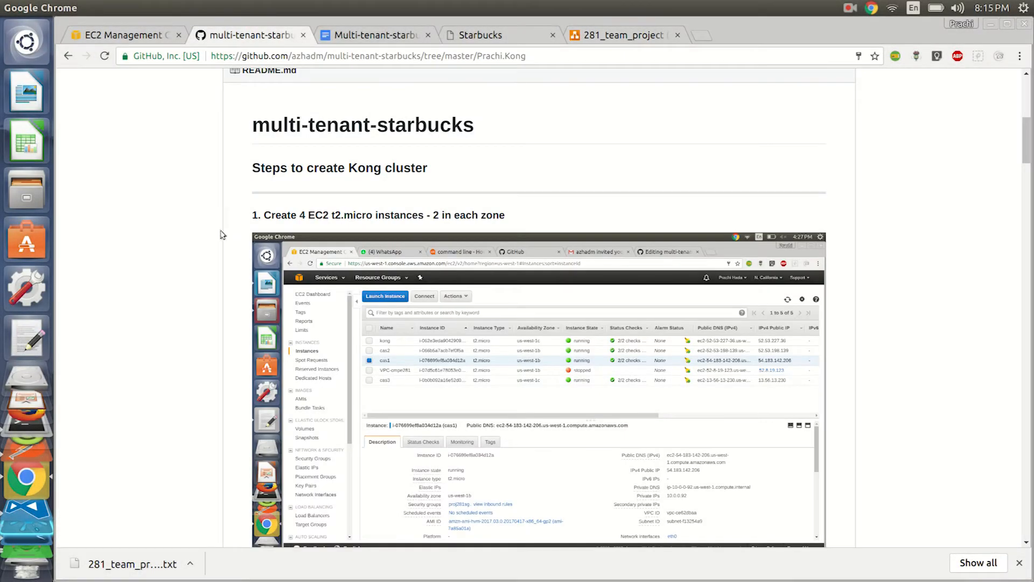
scroll(down, 3)
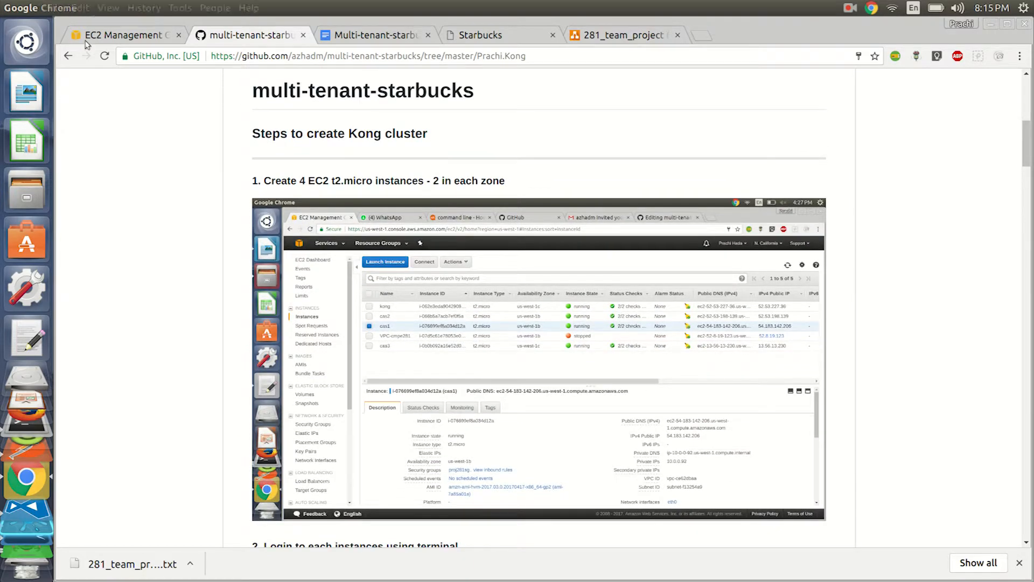
click(121, 35)
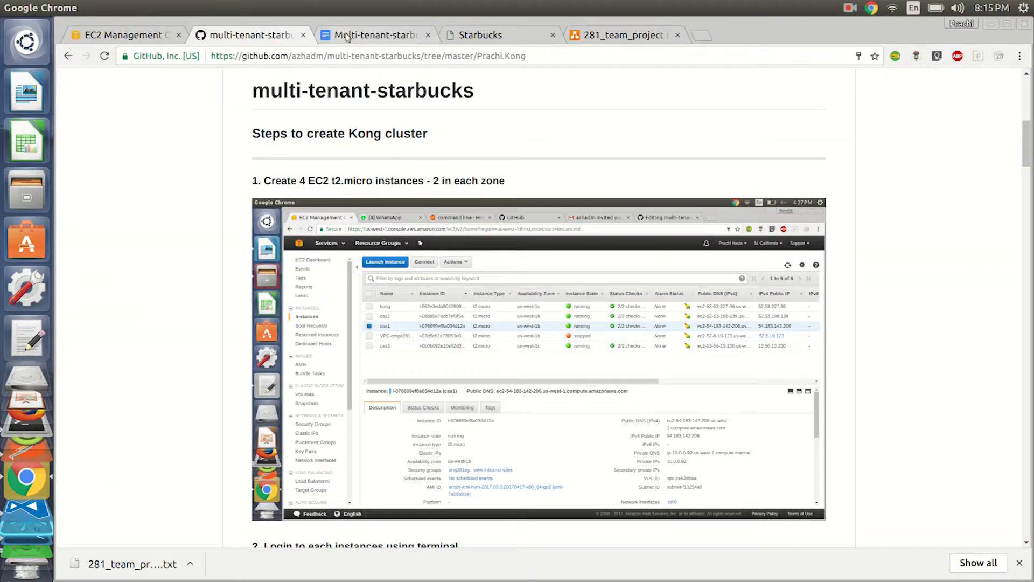
scroll(down, 3)
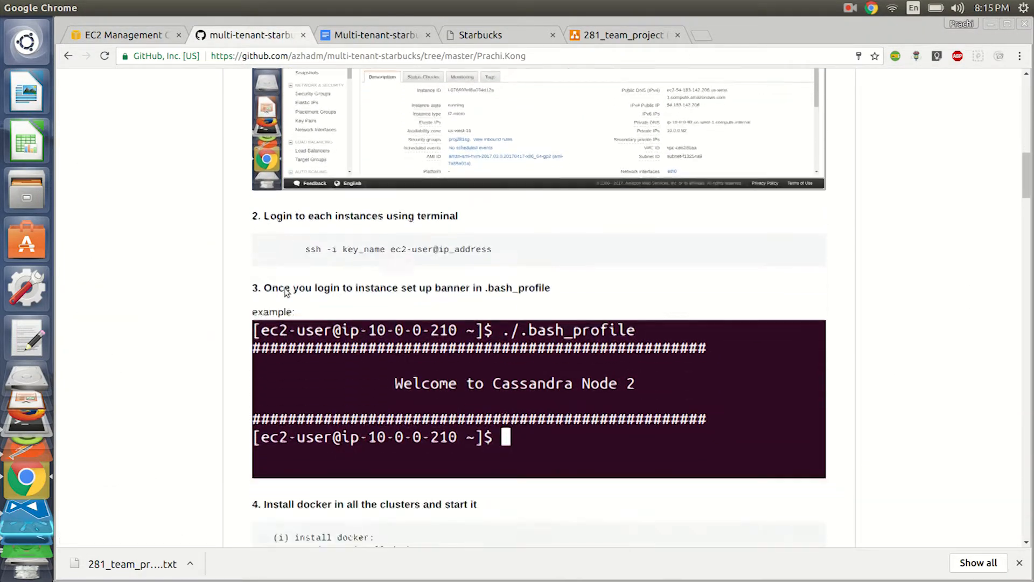
Read down through the docker install to step 5, the first Cassandra node cas1
scroll(down, 3)
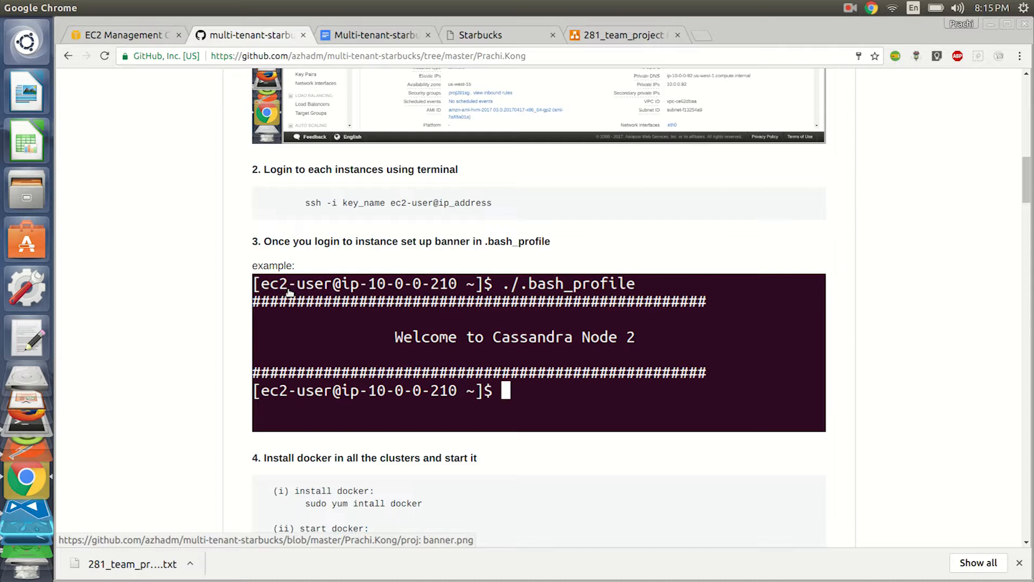
scroll(down, 3)
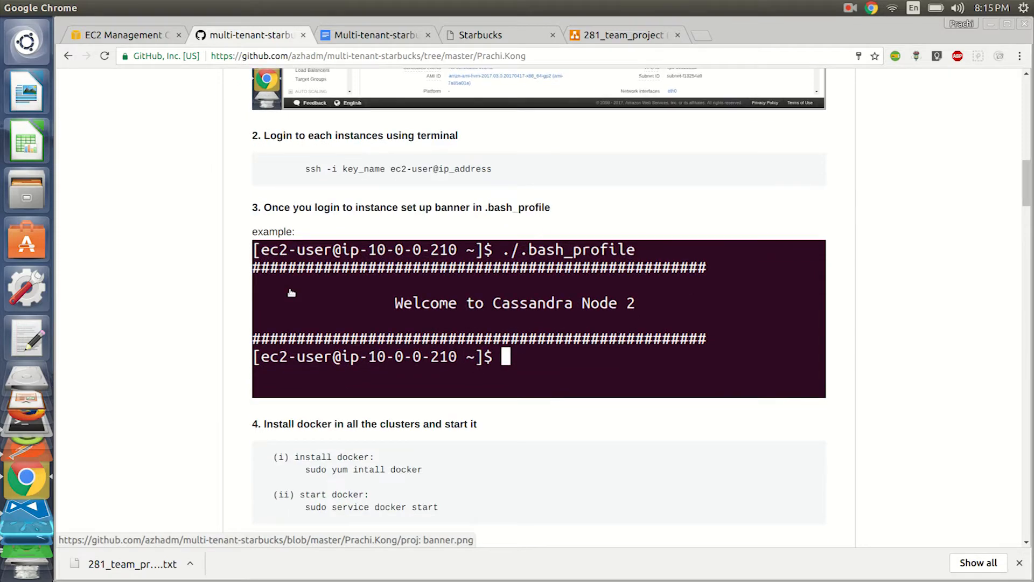
scroll(down, 3)
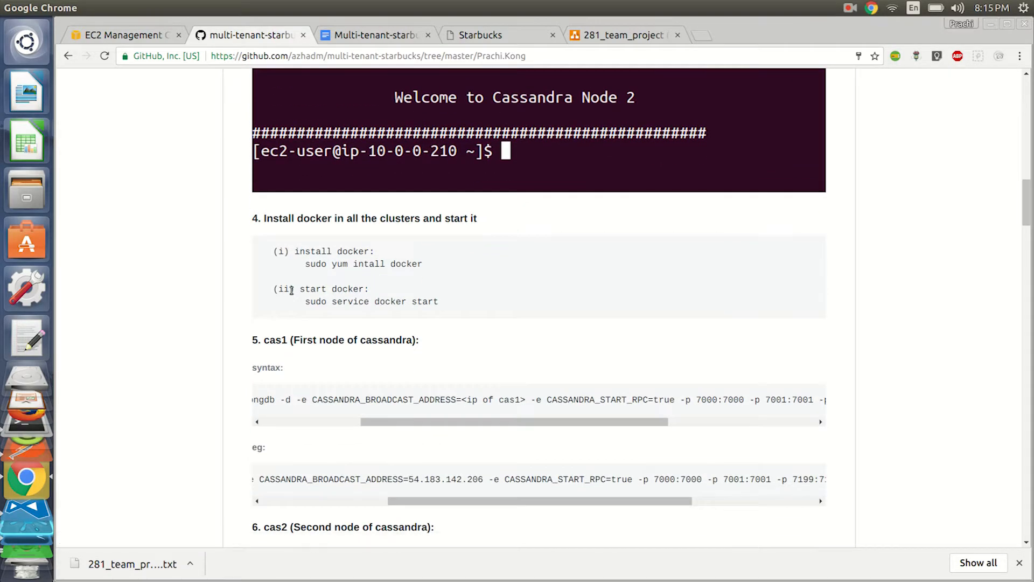
scroll(down, 3)
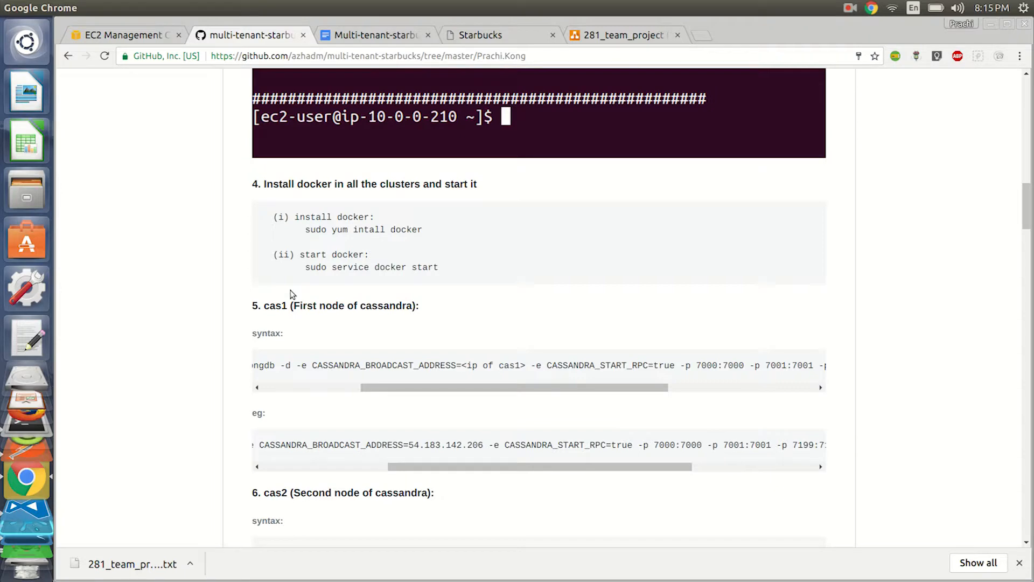
Read the cas2, cas3 and Kong Server steps down to step 9, the nodetool status check
scroll(down, 3)
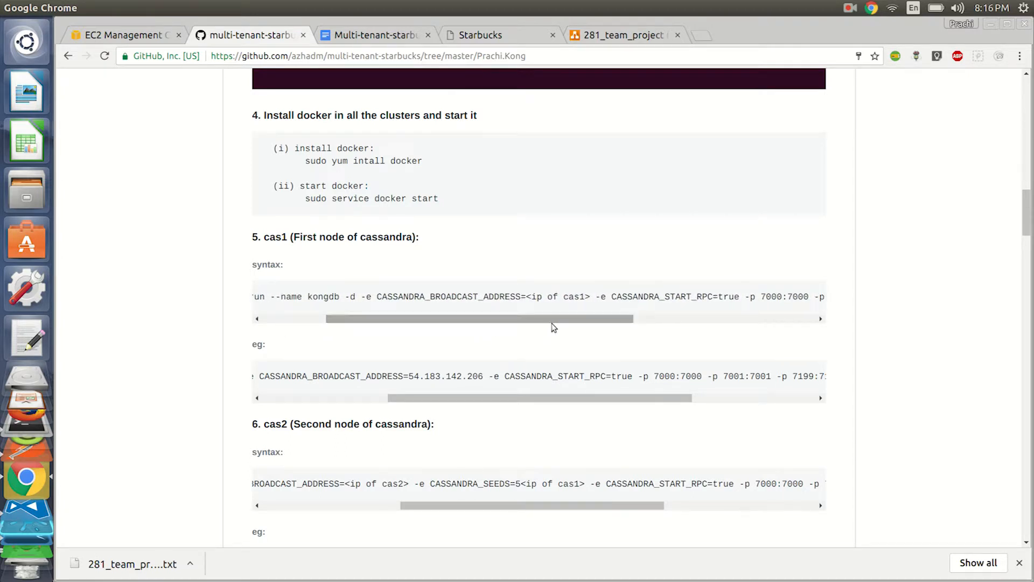
scroll(down, 3)
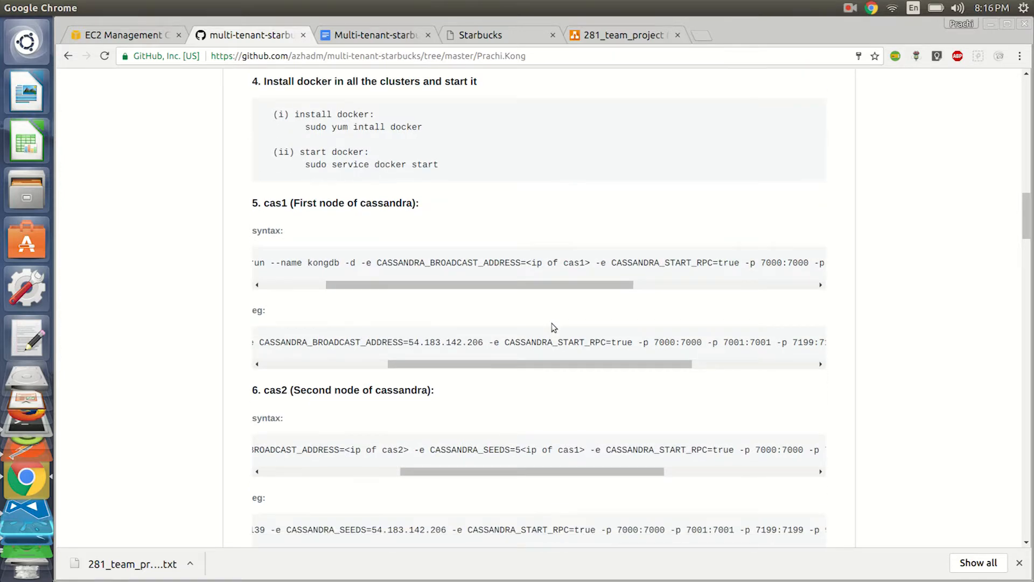
scroll(down, 3)
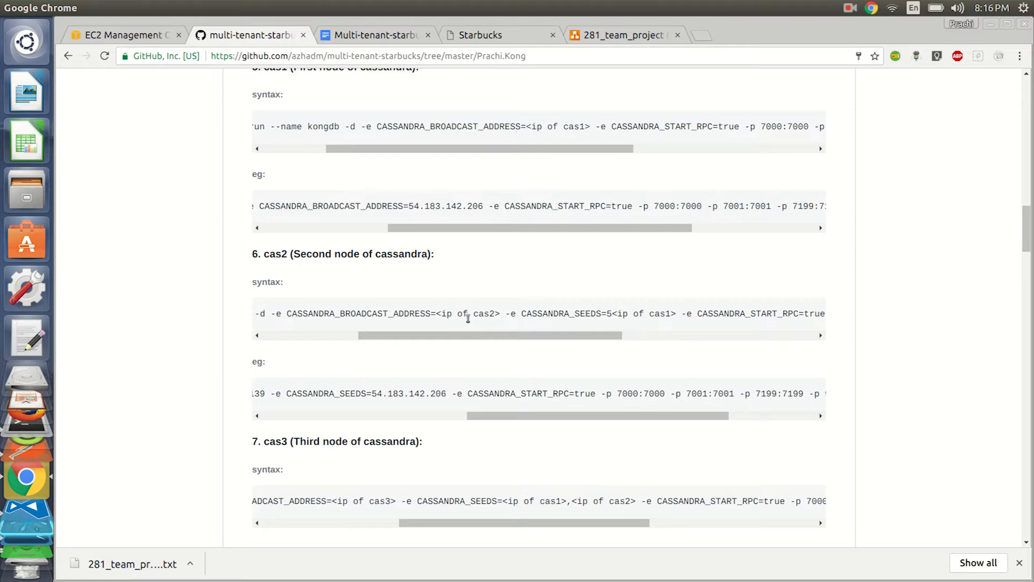
scroll(down, 3)
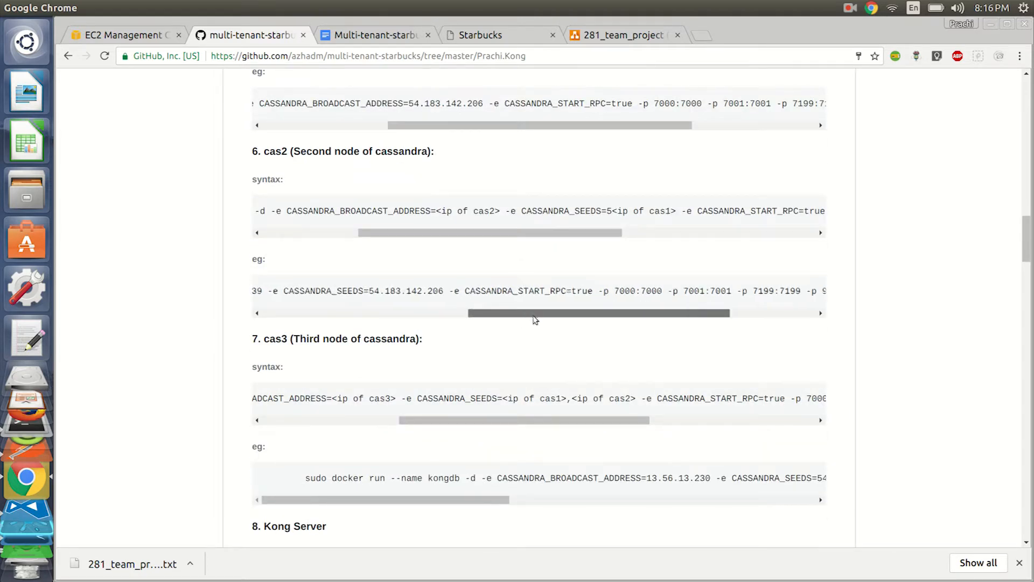
scroll(down, 3)
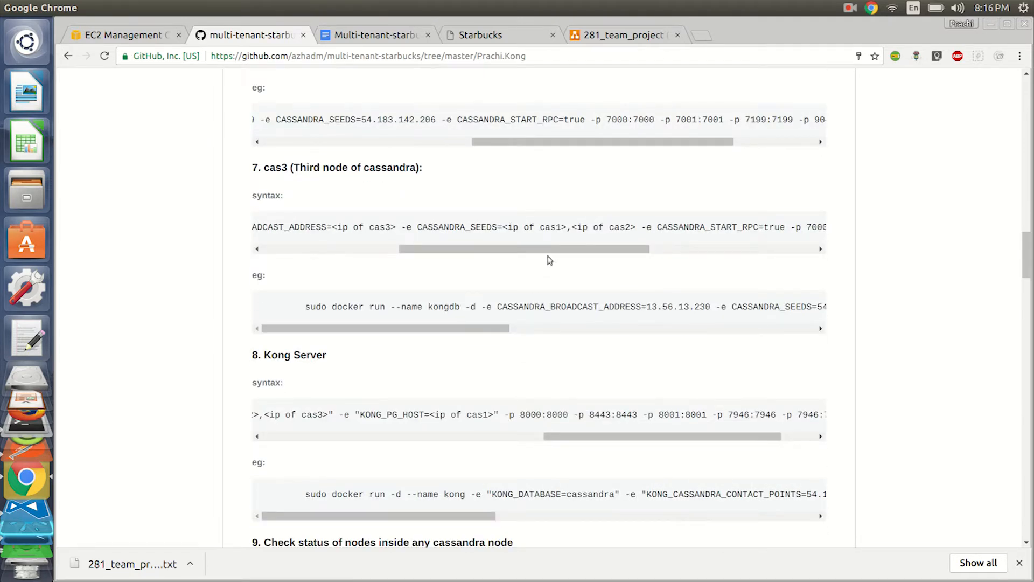
mouse_move(563, 239)
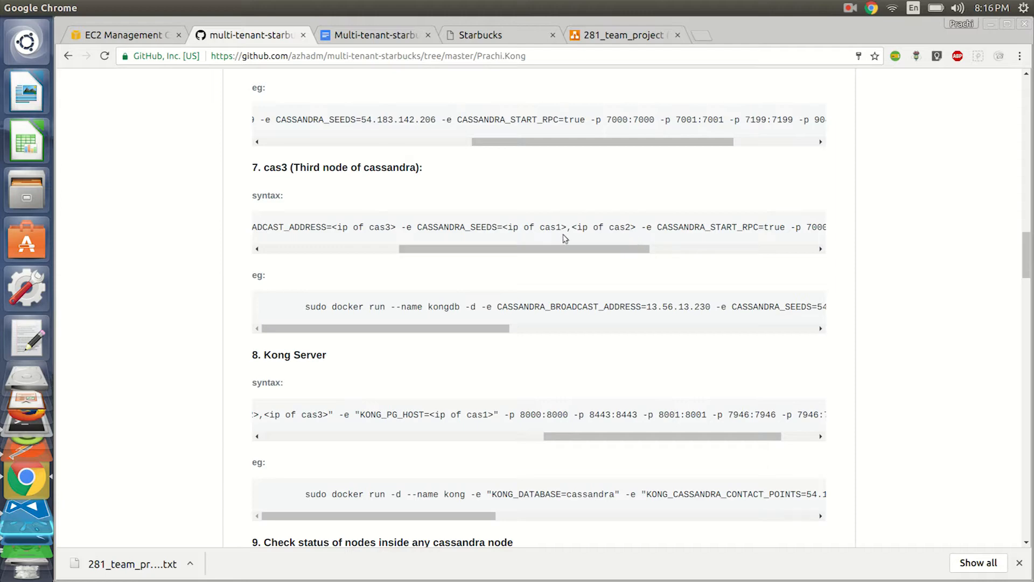
scroll(down, 3)
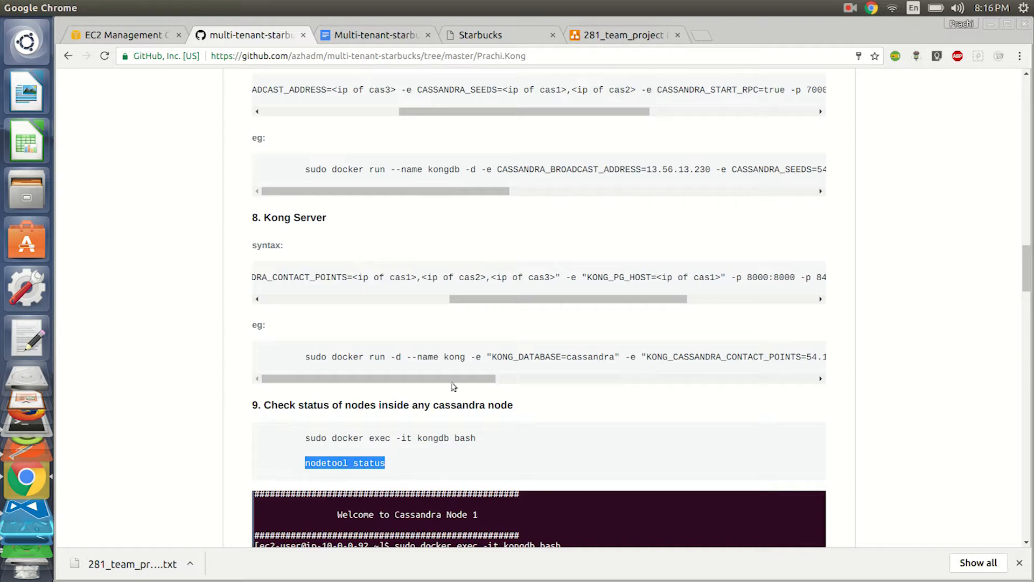
Read from the nodetool output through the Postman steps to step 13, Get Kong Node Information
scroll(down, 3)
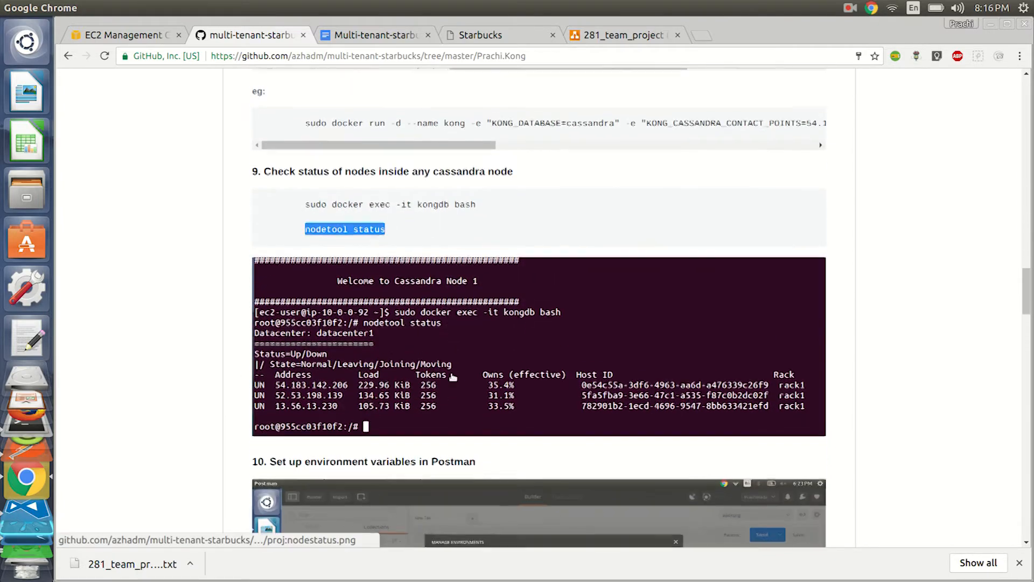
scroll(down, 3)
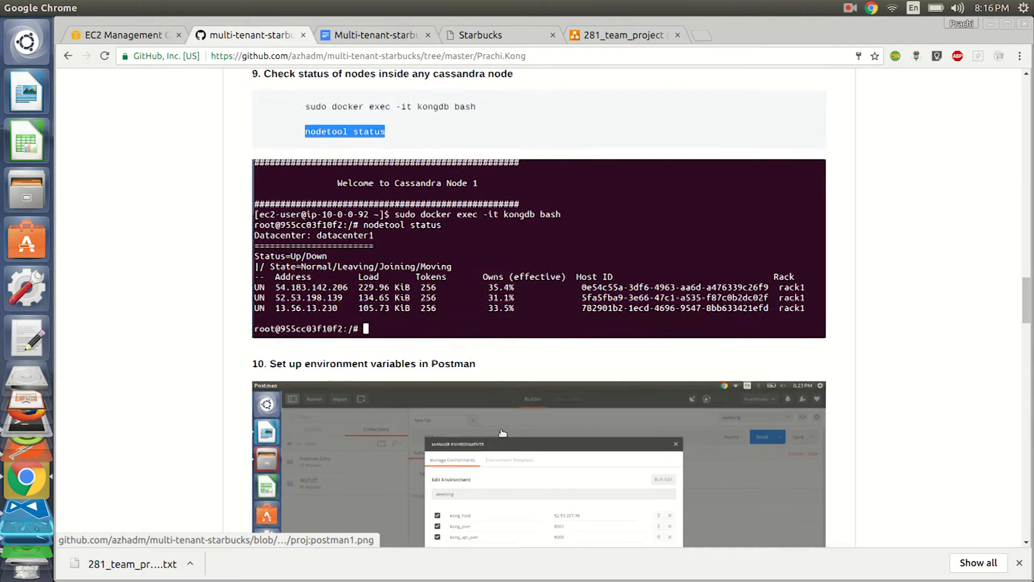
scroll(down, 3)
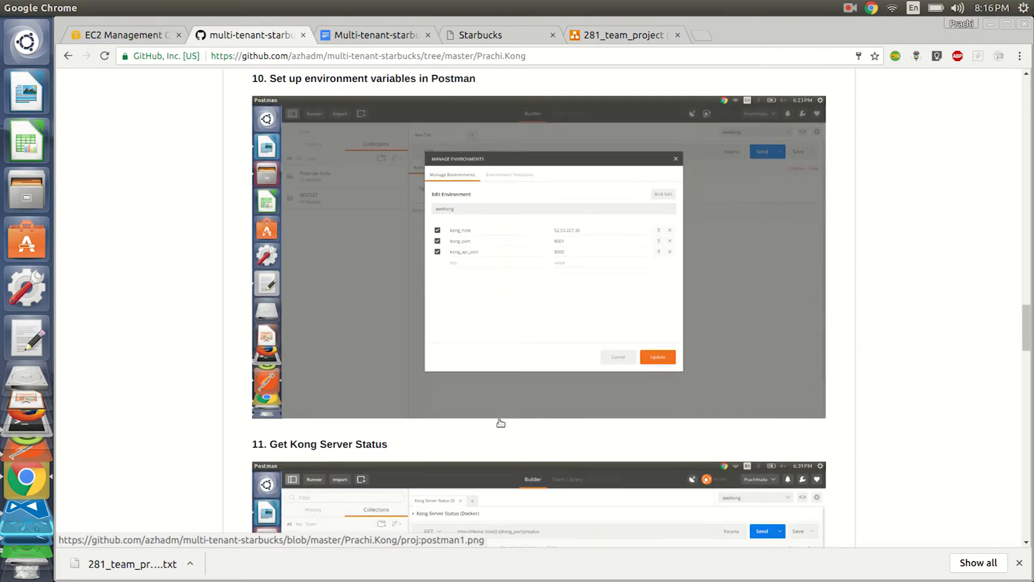
mouse_move(500, 427)
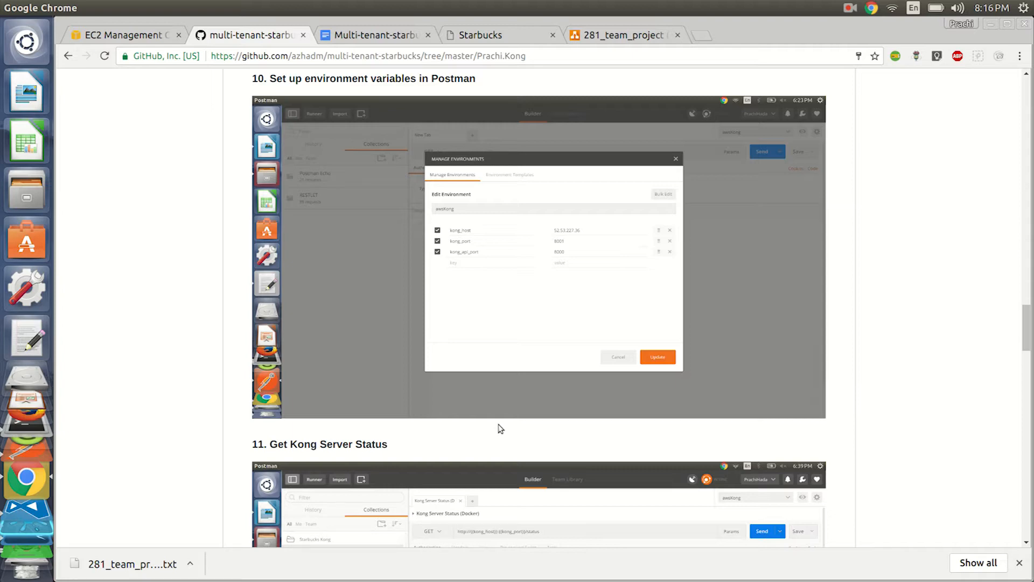
scroll(down, 3)
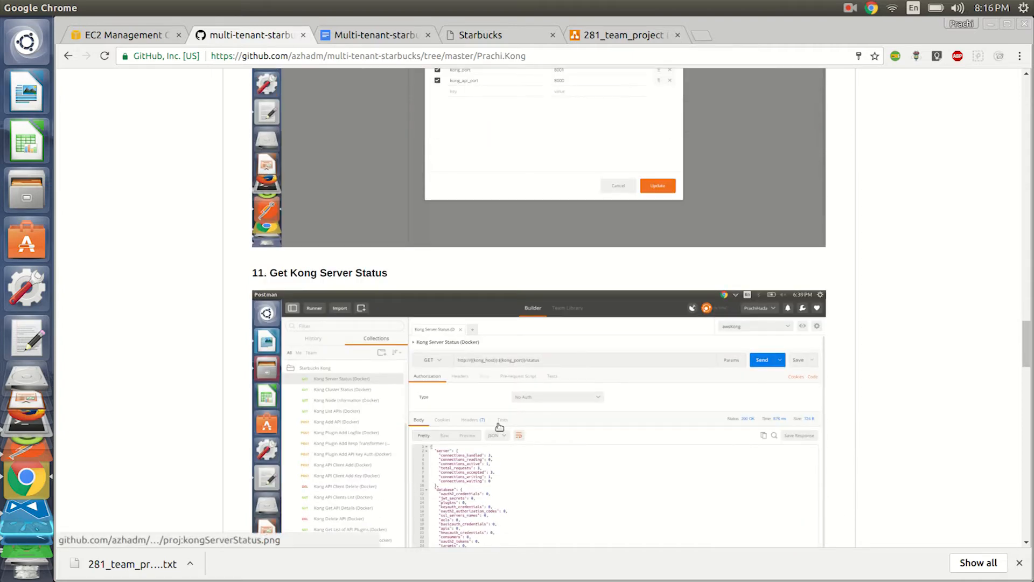
scroll(down, 3)
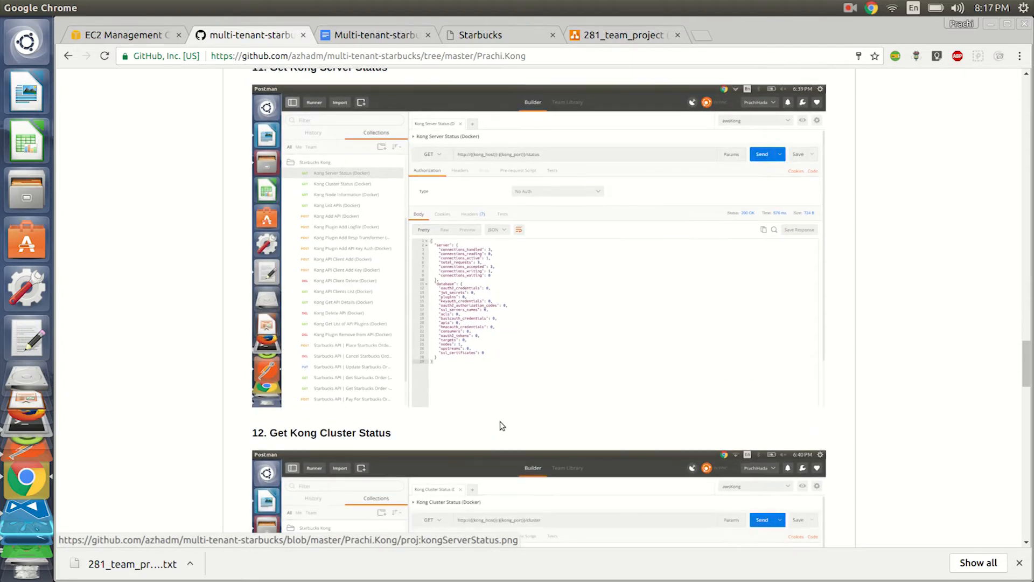
scroll(down, 3)
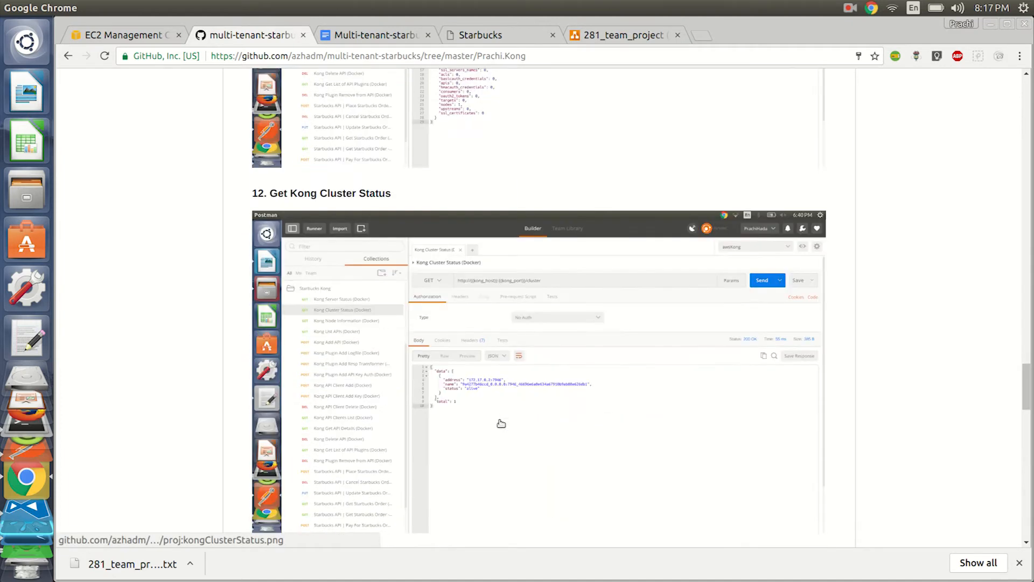
scroll(down, 3)
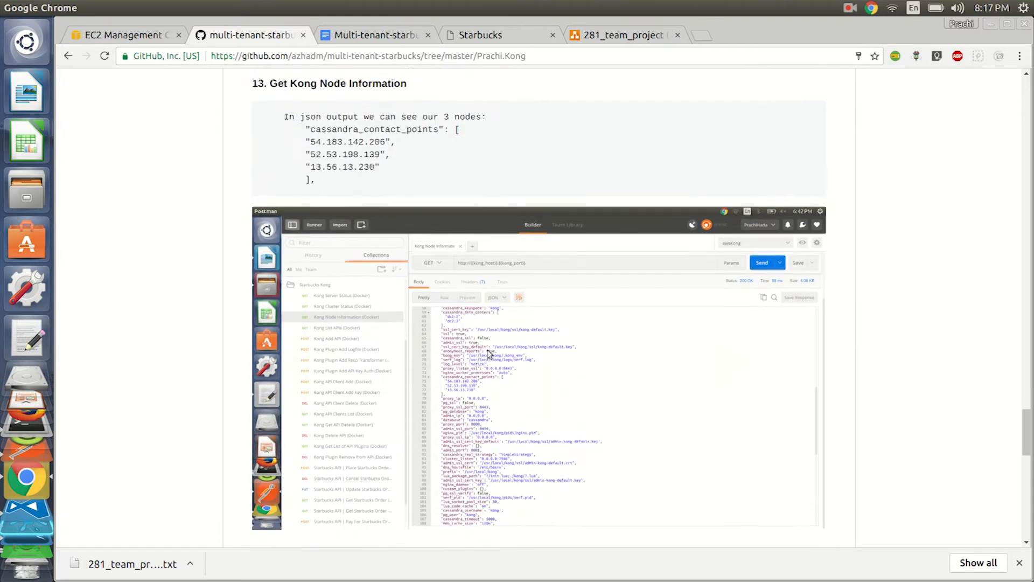
Reach step 15, Get All Kong API details, then return to the Starbucks order page
scroll(down, 3)
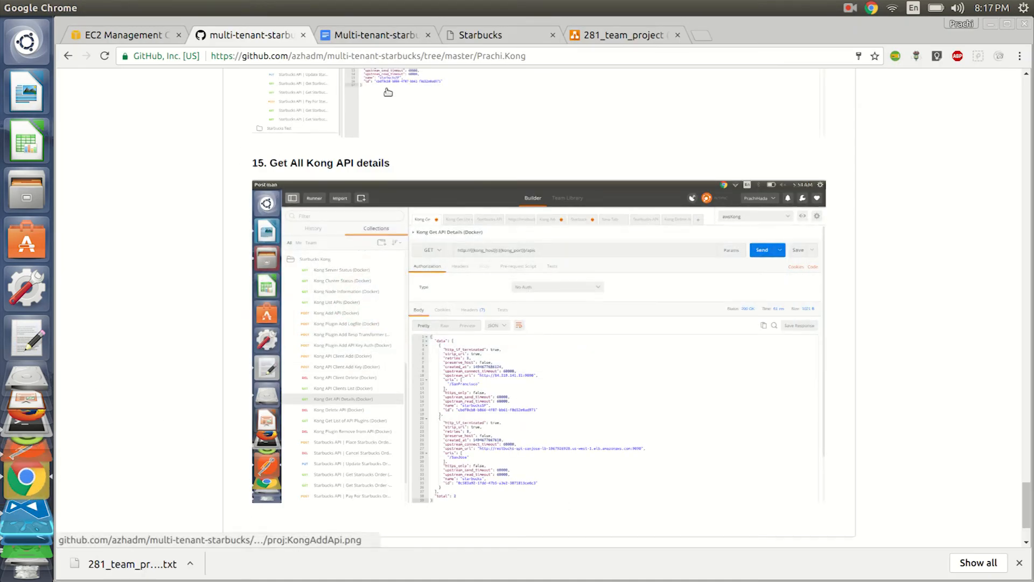
click(490, 35)
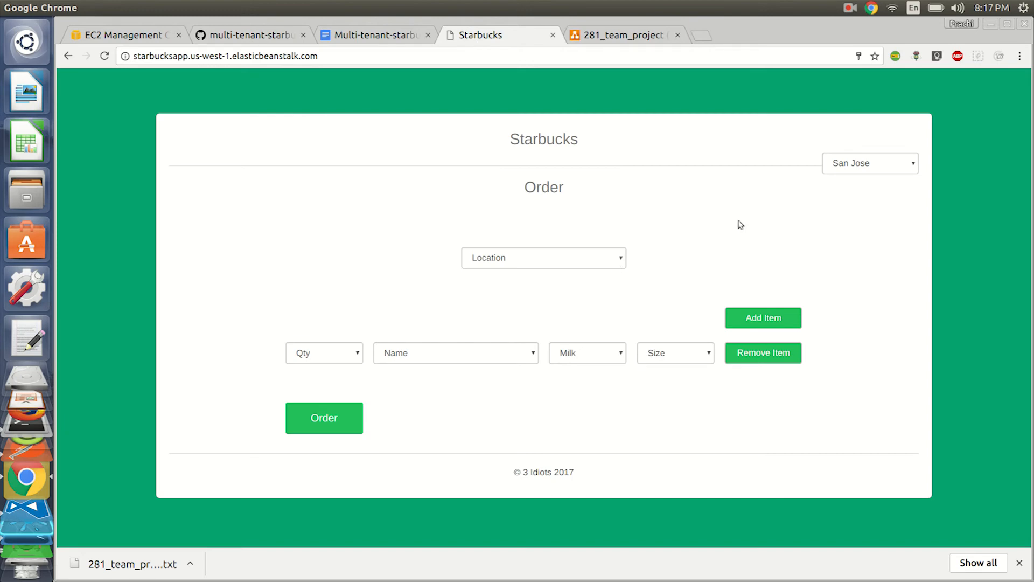
mouse_move(750, 208)
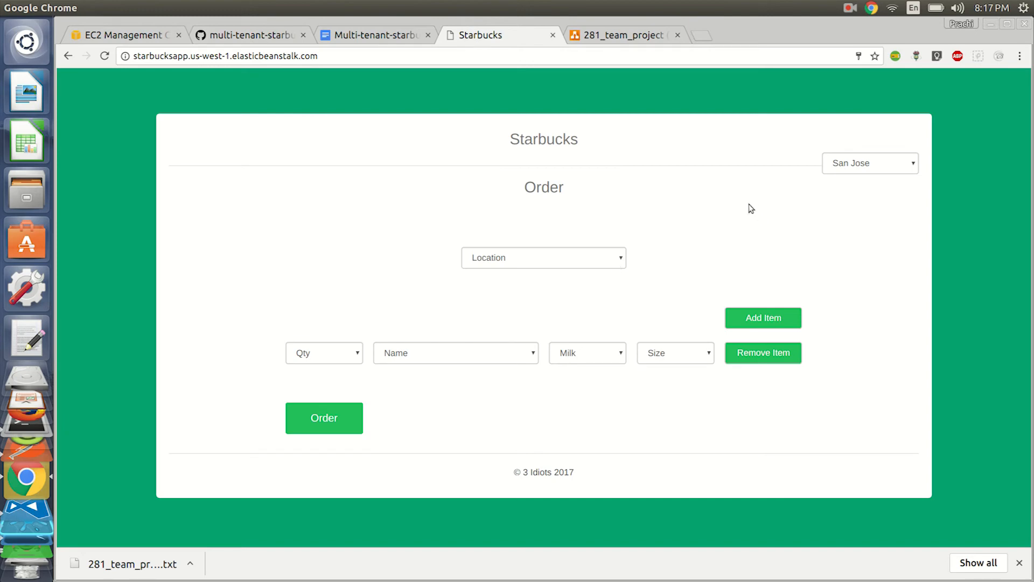